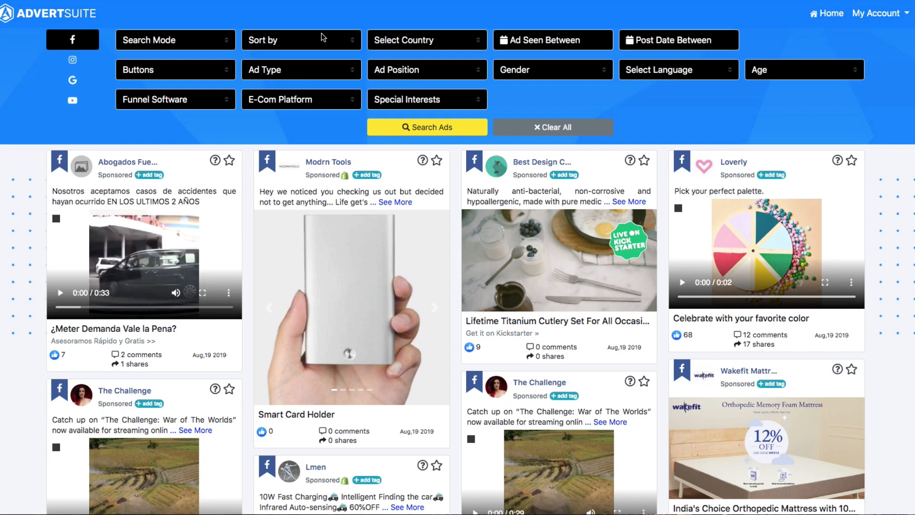
mouse_move(181, 43)
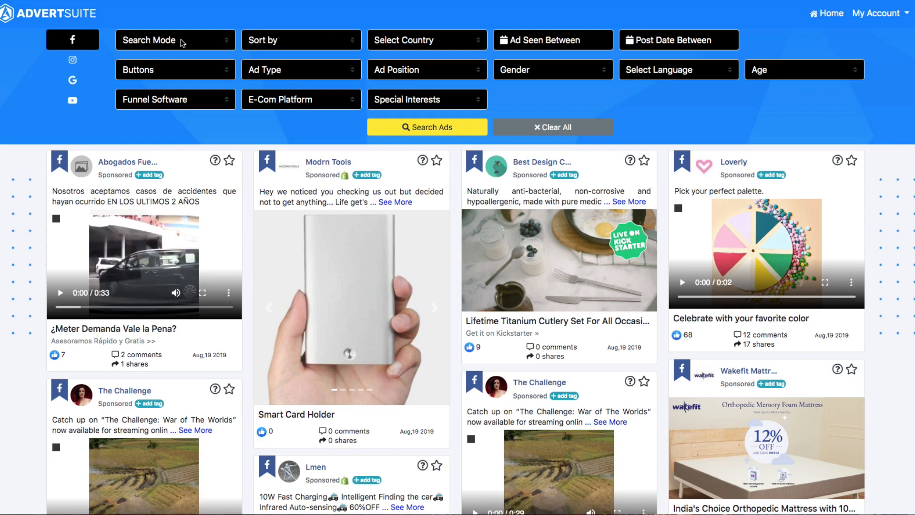
- Set Search Mode to Keywords and bring up the Keyword Type choices for Ad Text
click(174, 40)
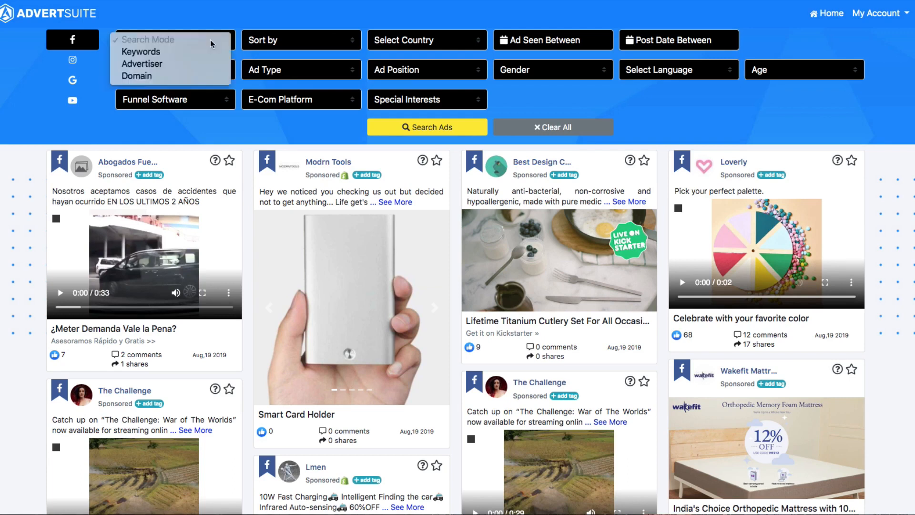
mouse_move(141, 51)
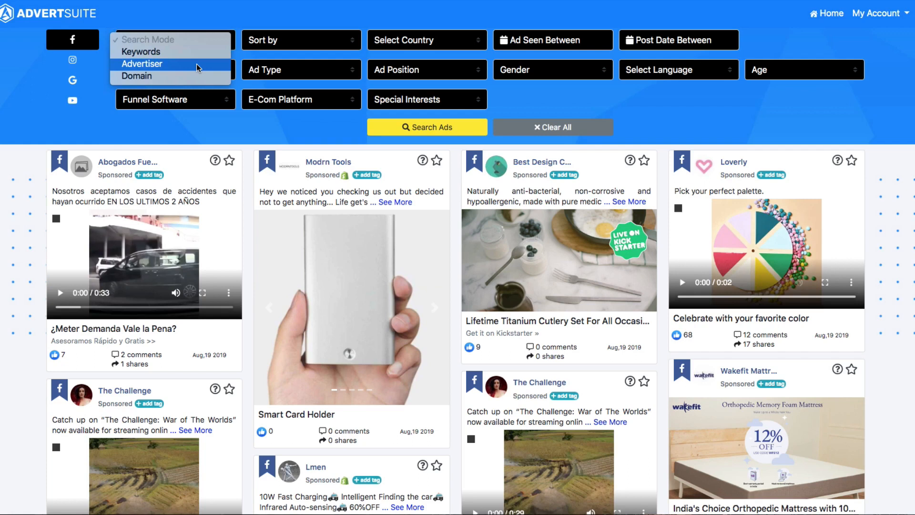
click(141, 52)
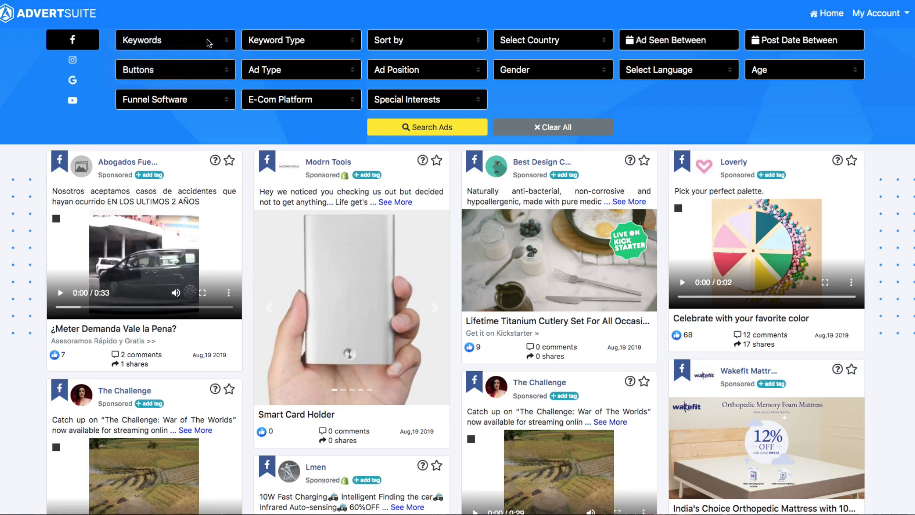
click(300, 40)
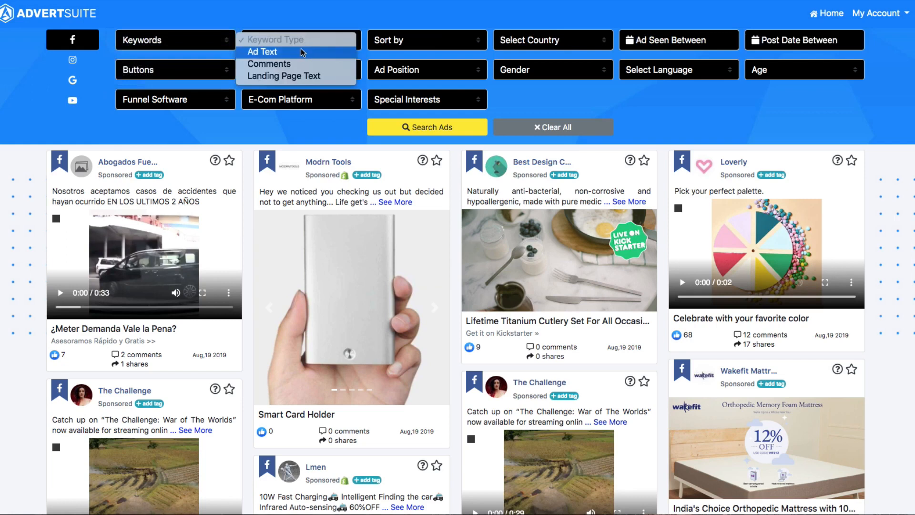
mouse_move(293, 55)
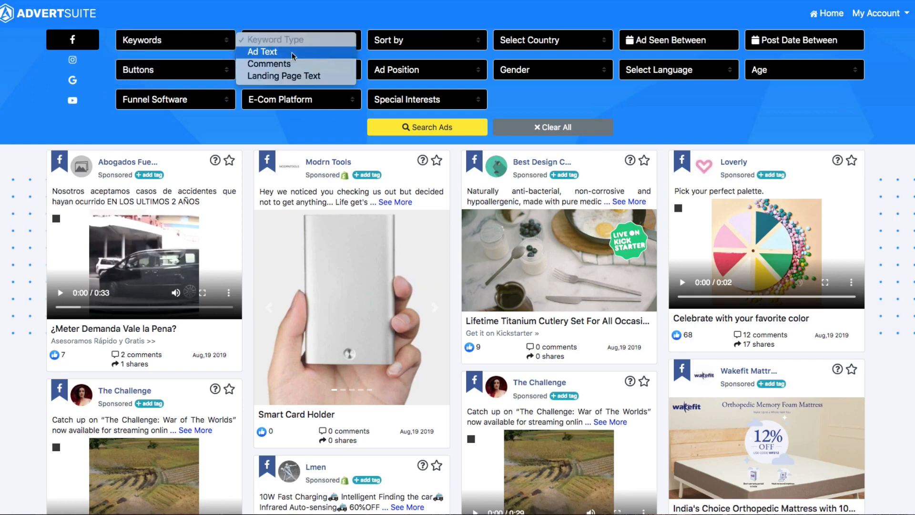
mouse_move(284, 76)
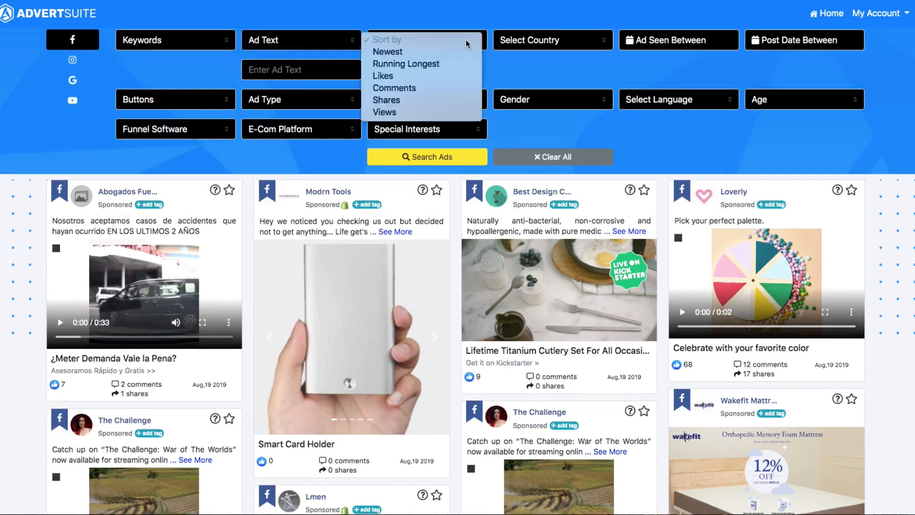
mouse_move(406, 63)
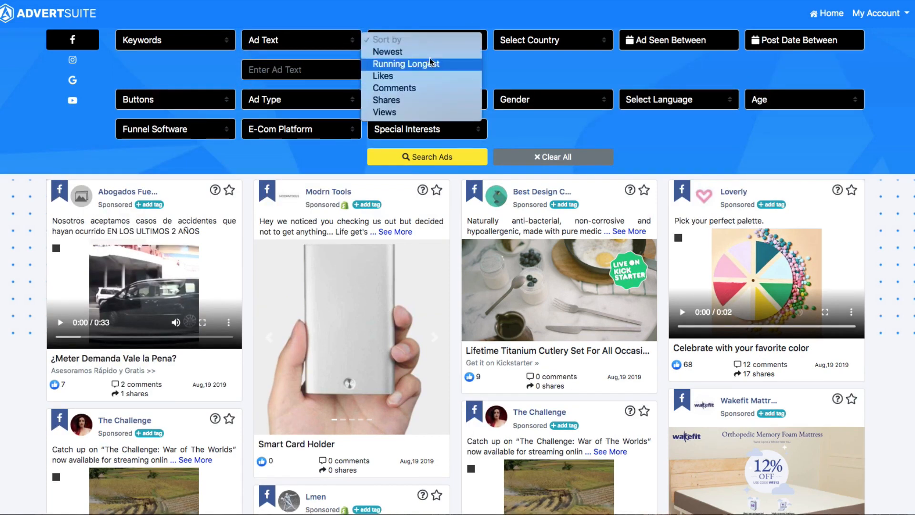
mouse_move(431, 70)
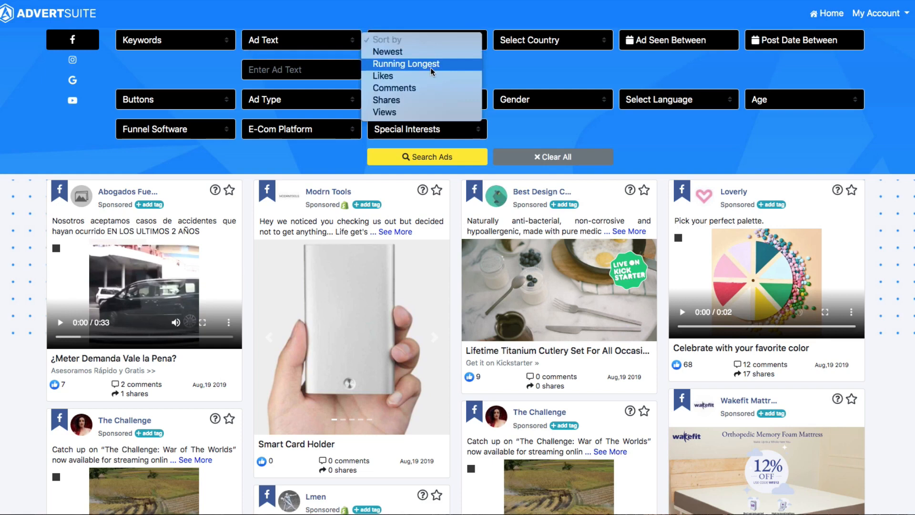
- Sort results by Likes, leaving the Funnel Software and E-Com Platform filters unset
click(383, 76)
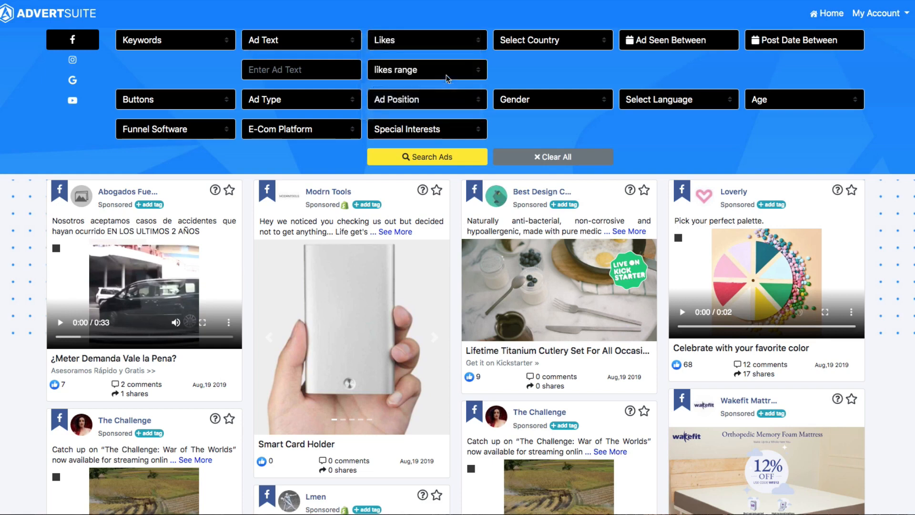
mouse_move(553, 46)
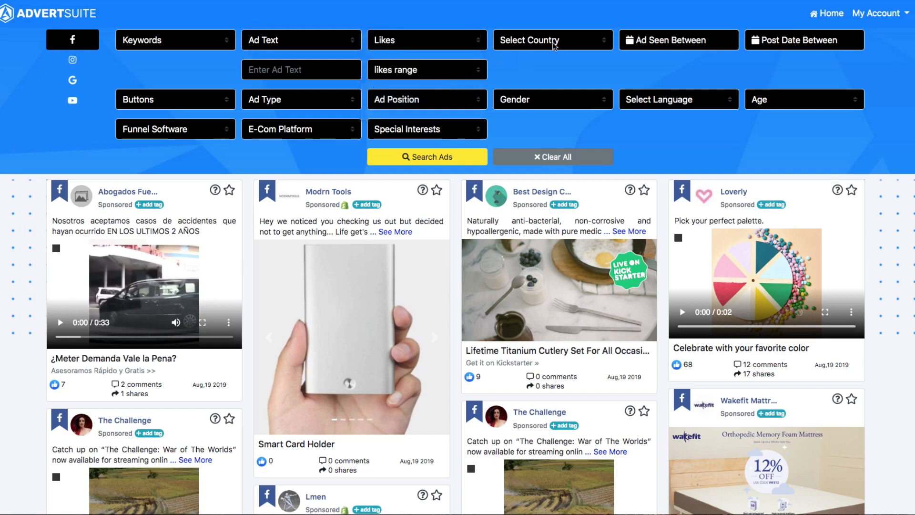
mouse_move(395, 126)
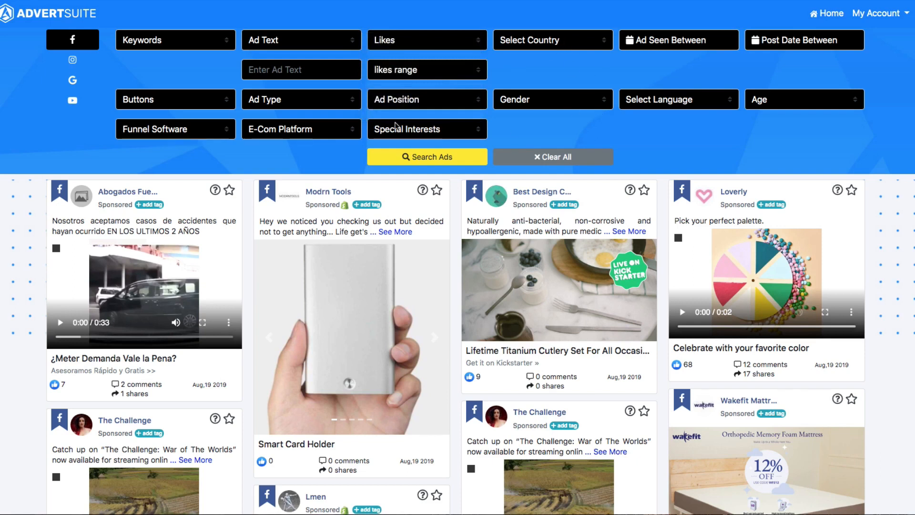
click(174, 128)
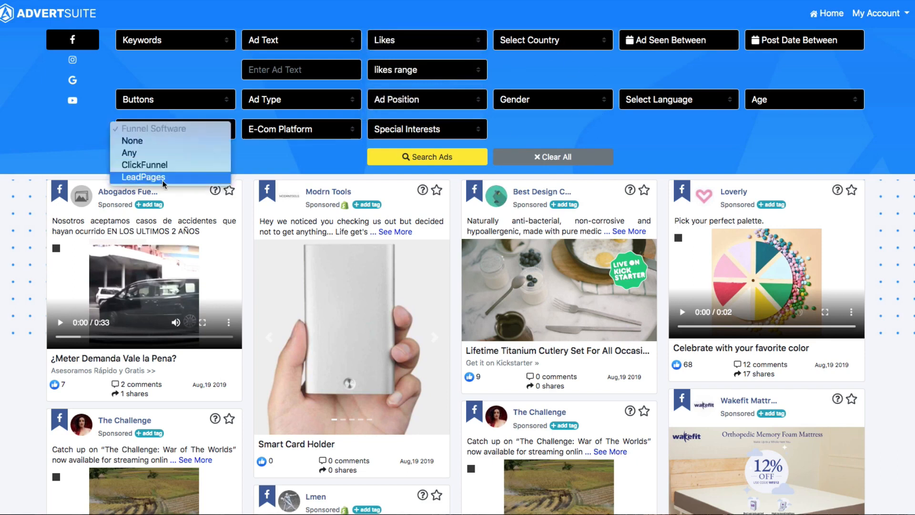
mouse_move(291, 162)
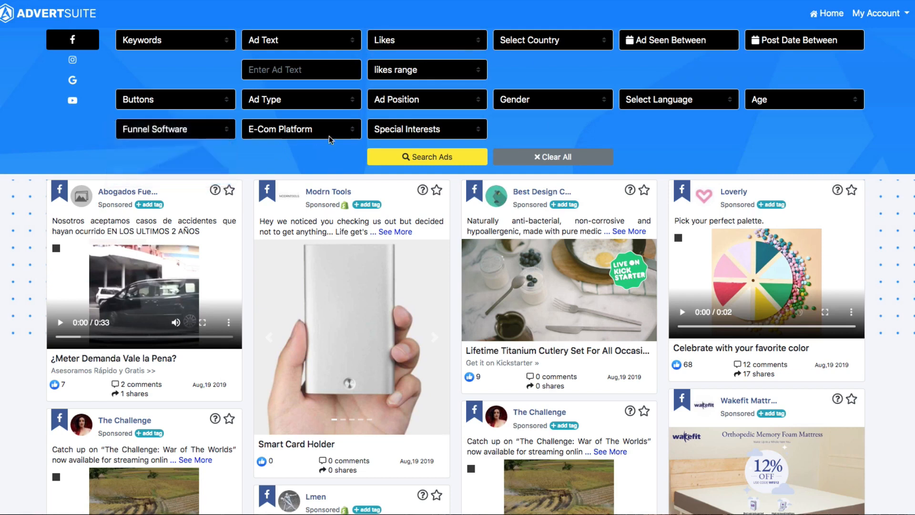
click(300, 128)
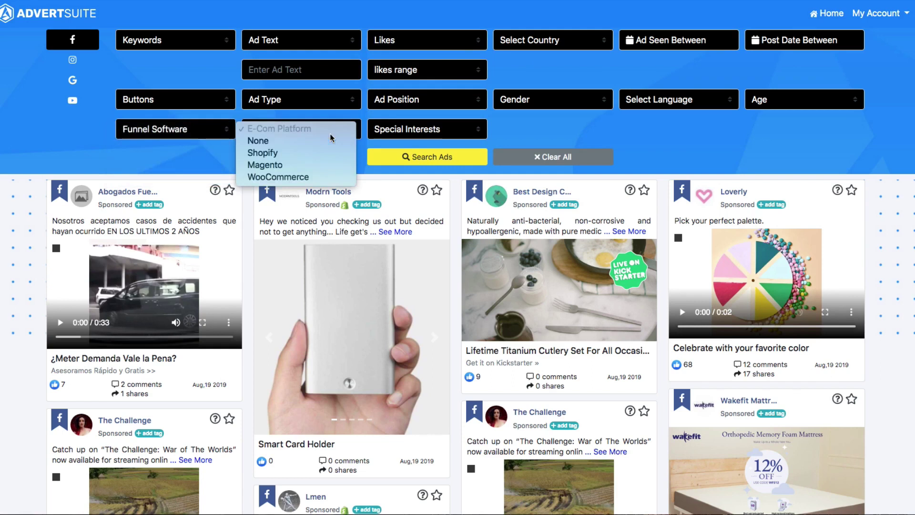
click(300, 128)
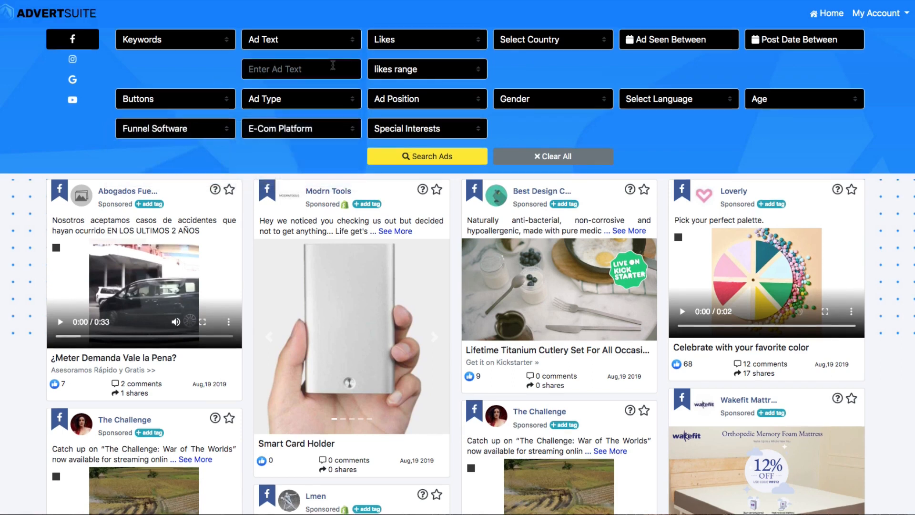
- Search for ads whose ad text contains 'burgers'
text(burgers)
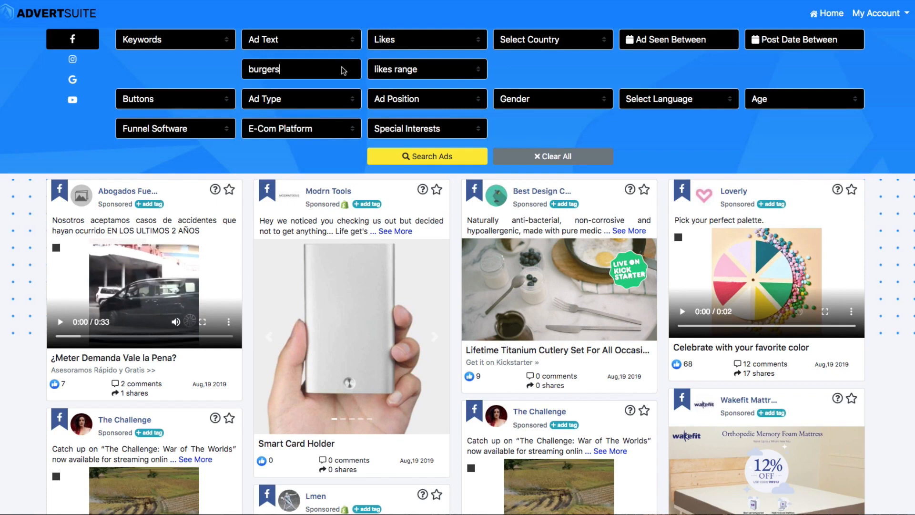
click(426, 157)
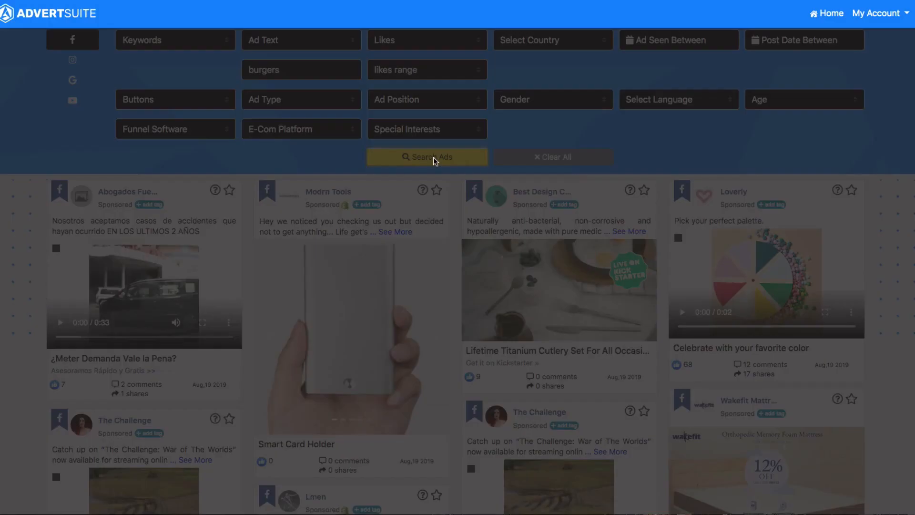
click(427, 156)
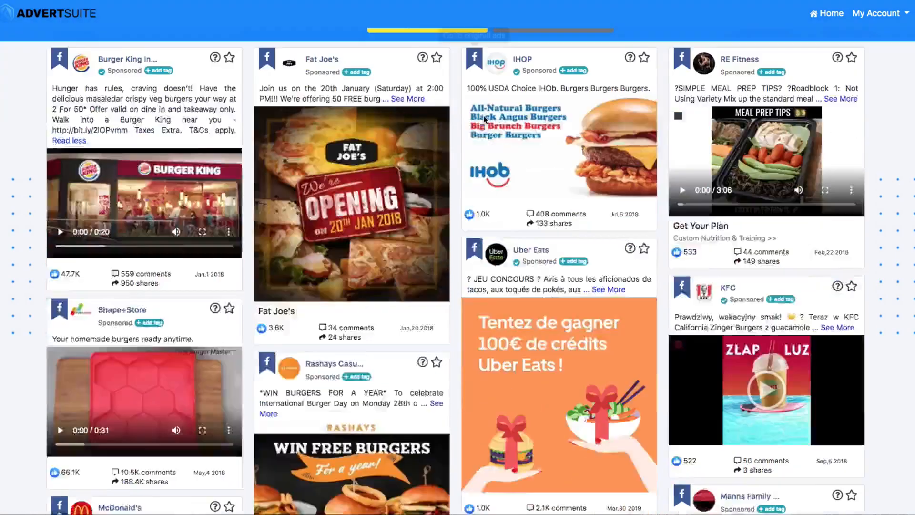
- Browse down the burger ad results past KFC, foodpanda and Burger O'Clock to the Memorial Day burger ad
scroll(down, 3)
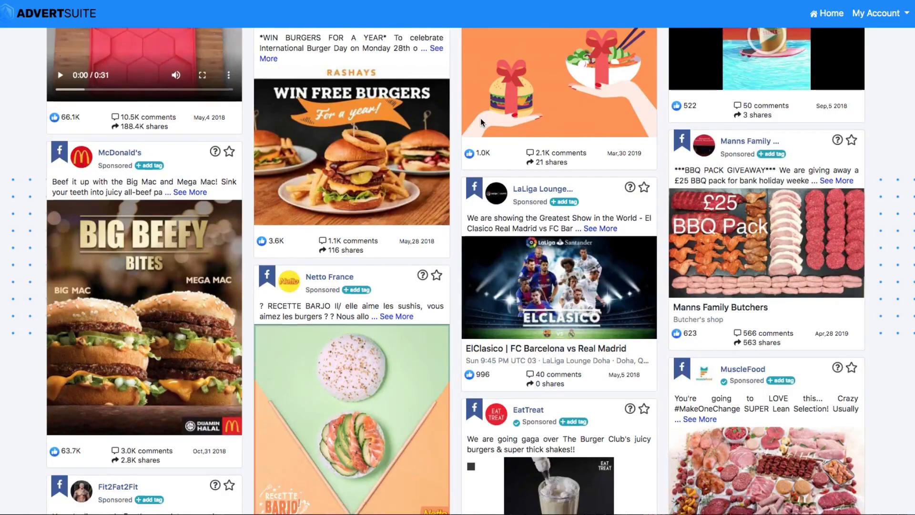
scroll(down, 3)
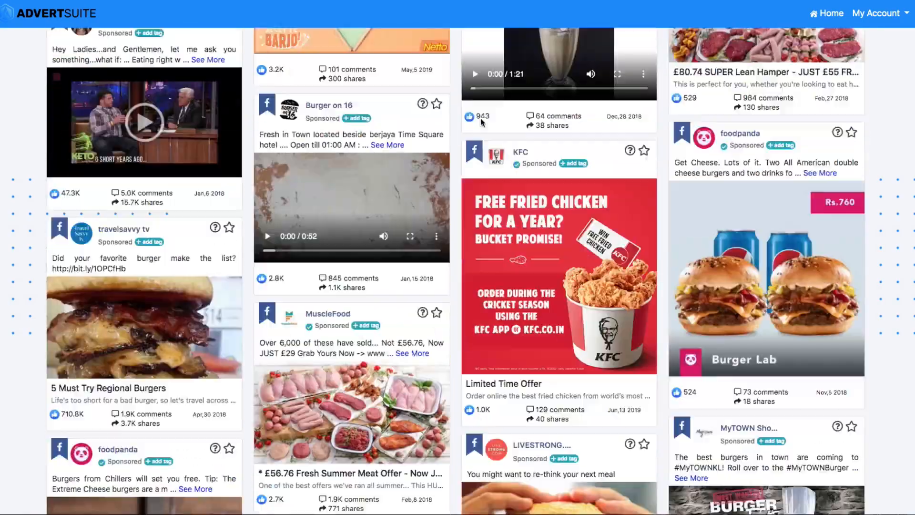
scroll(down, 3)
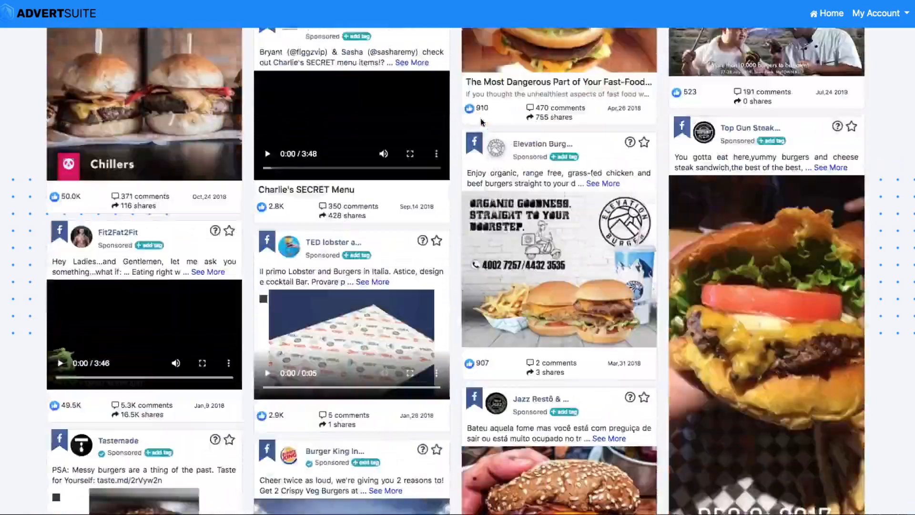
scroll(down, 3)
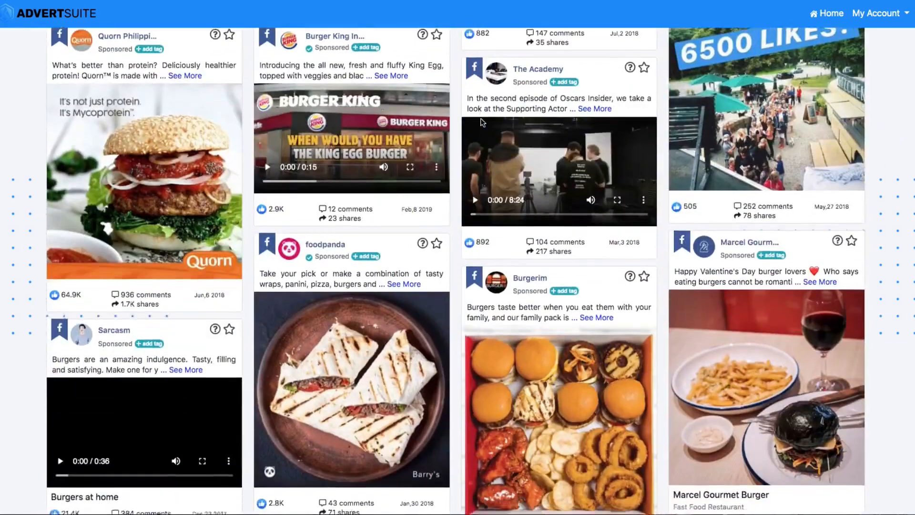
scroll(down, 3)
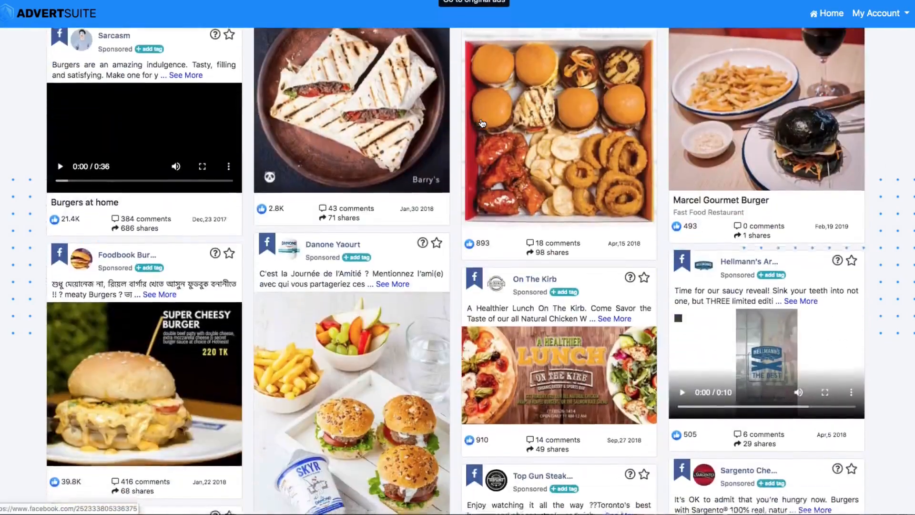
scroll(down, 3)
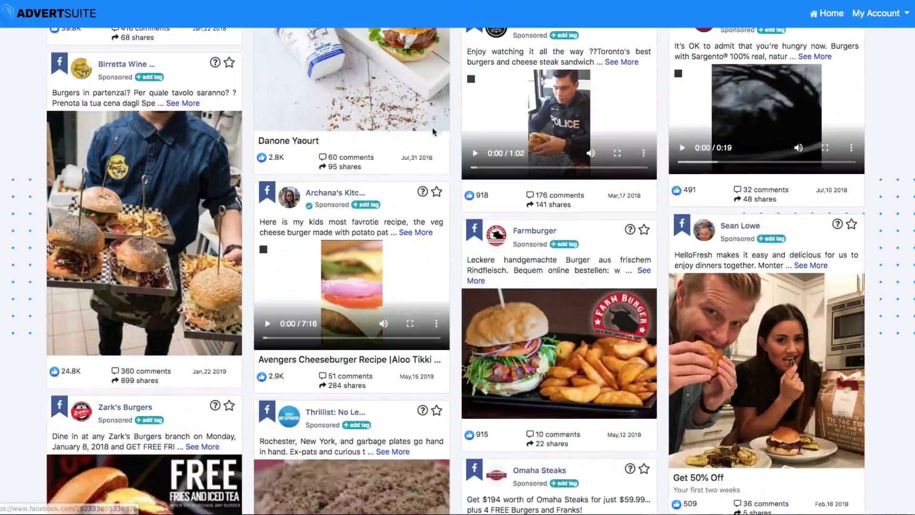
scroll(down, 3)
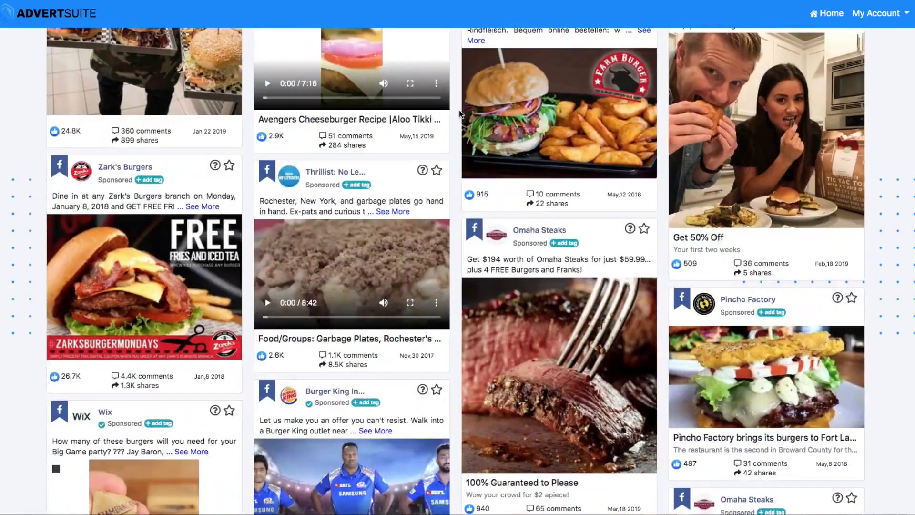
scroll(down, 3)
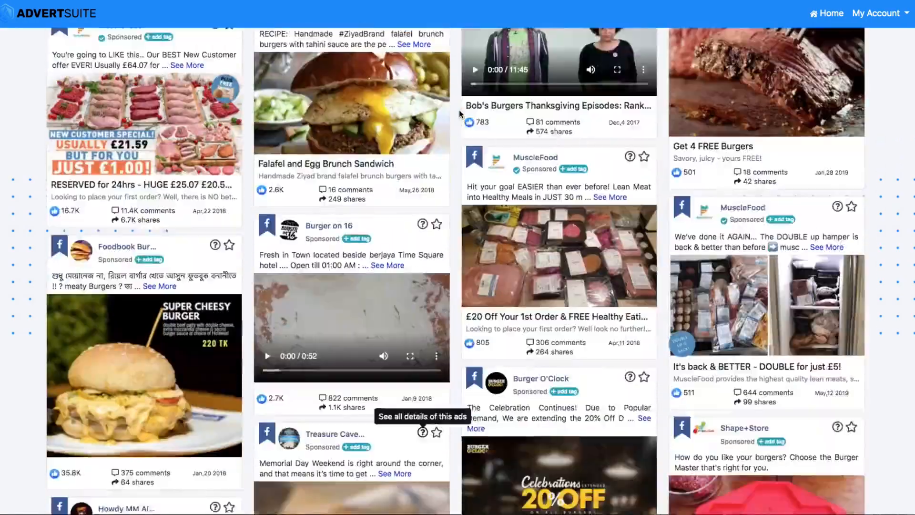
scroll(down, 3)
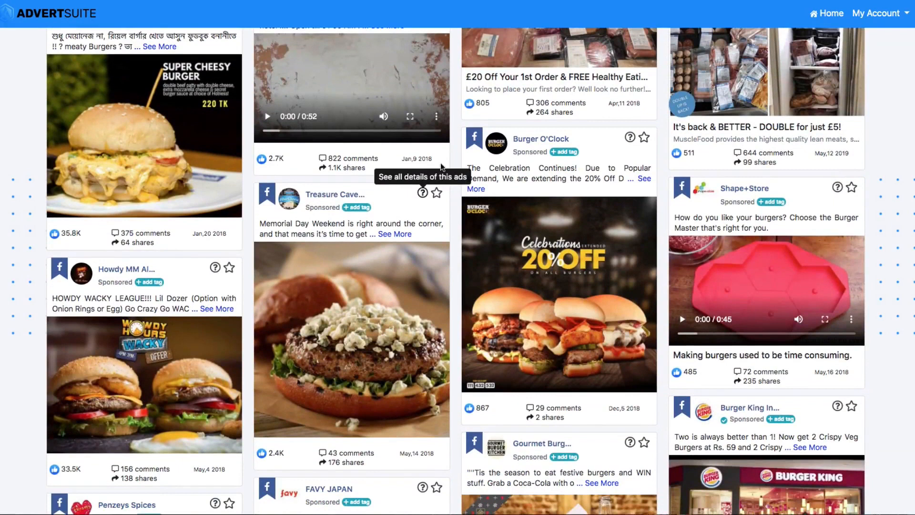
mouse_move(426, 214)
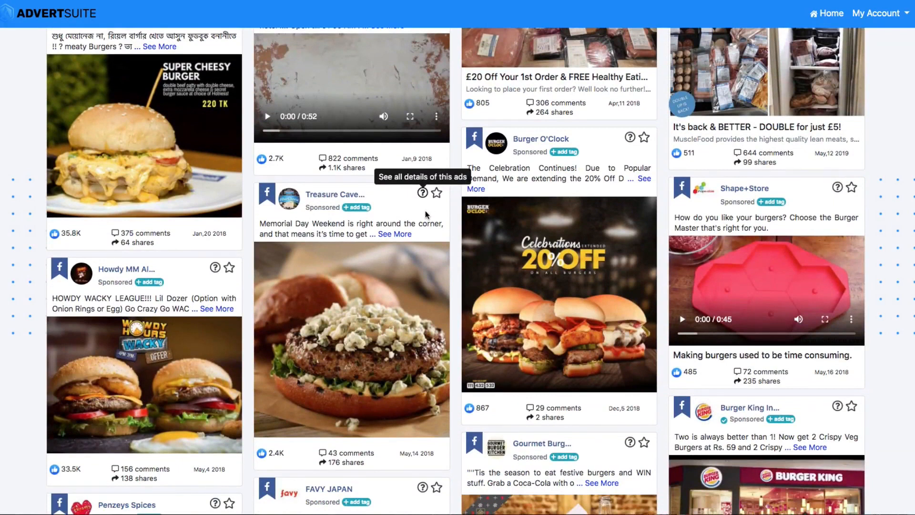
mouse_move(352, 332)
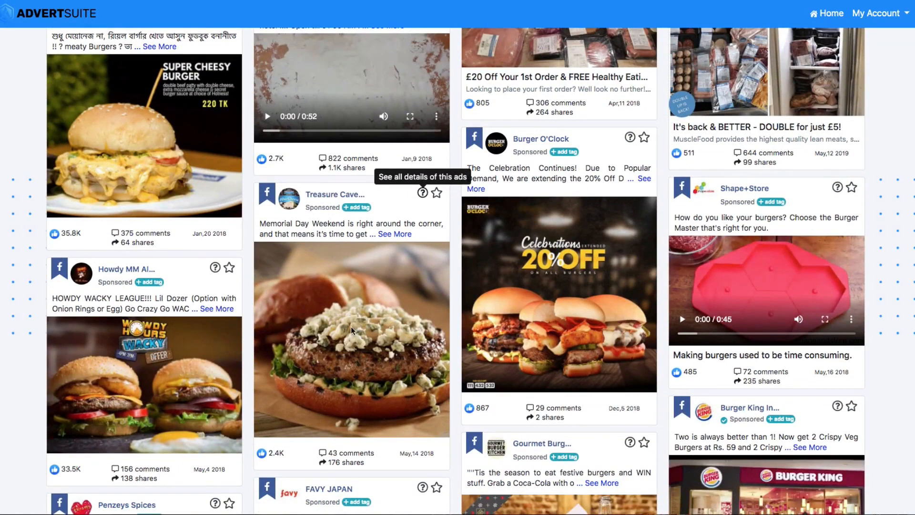
mouse_move(421, 202)
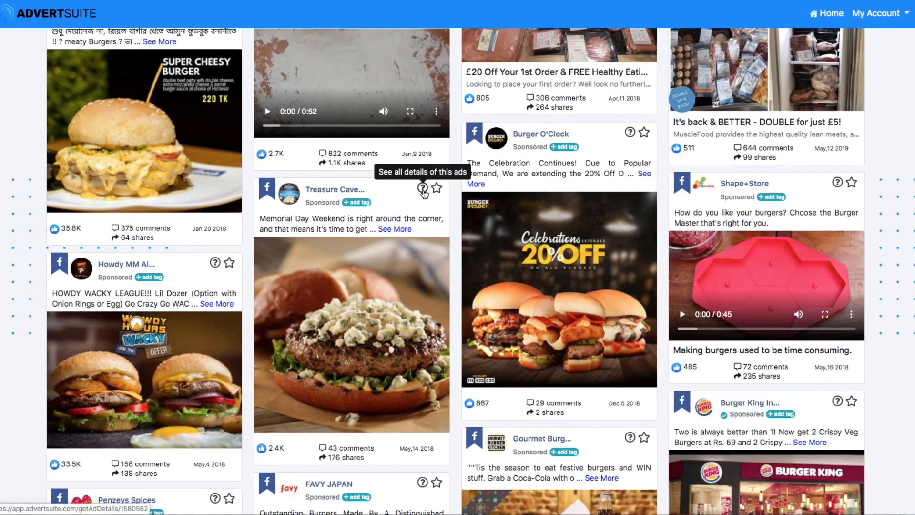
- Review the blue cheese burger ad's details: landing page, seen dates and all-male US demographics
click(421, 188)
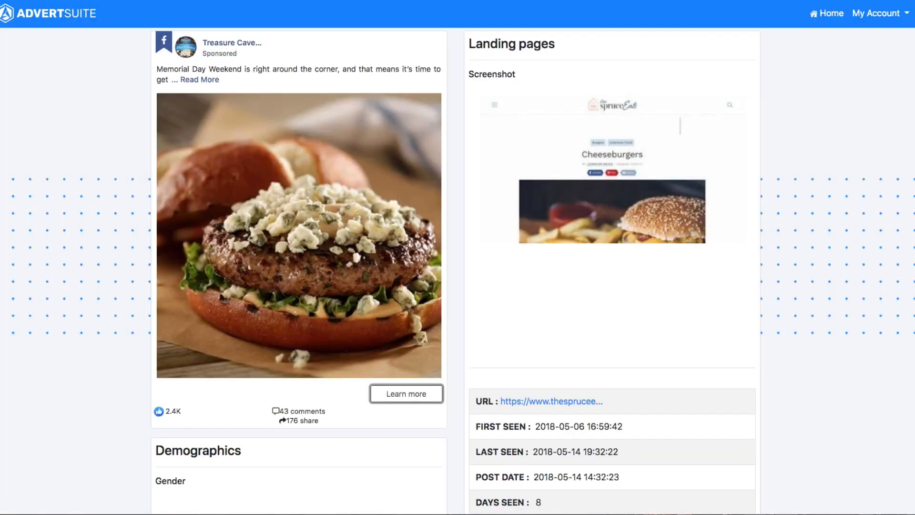
mouse_move(451, 159)
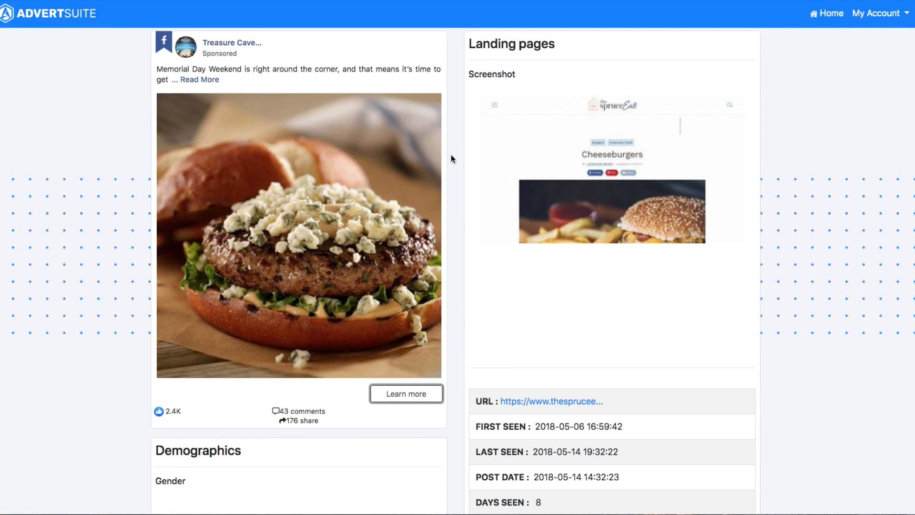
scroll(down, 3)
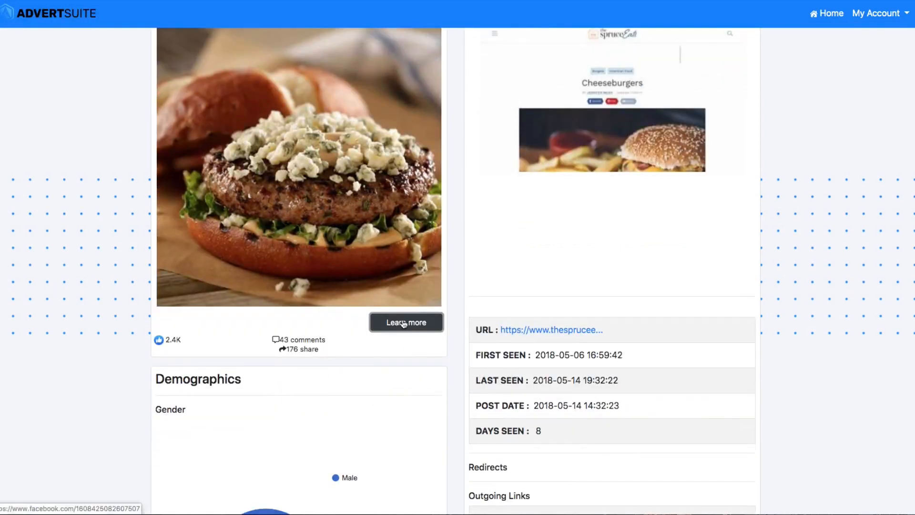
scroll(down, 3)
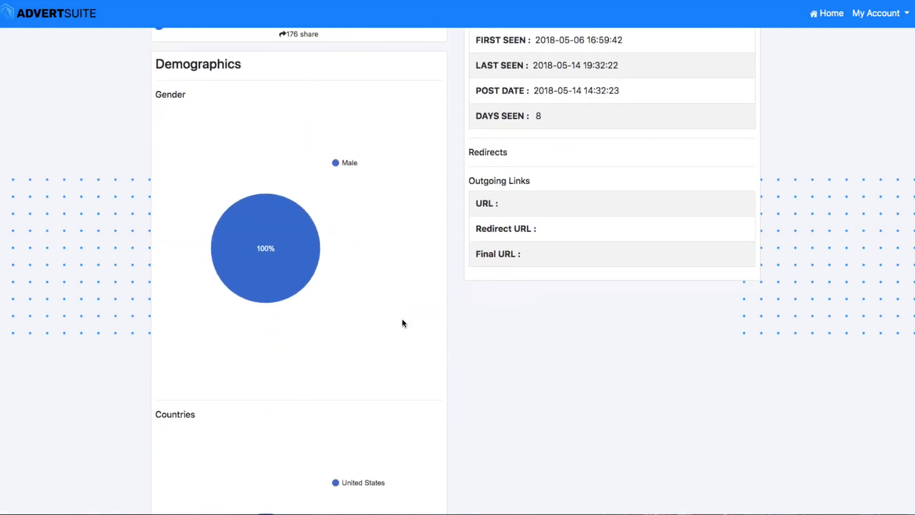
mouse_move(397, 238)
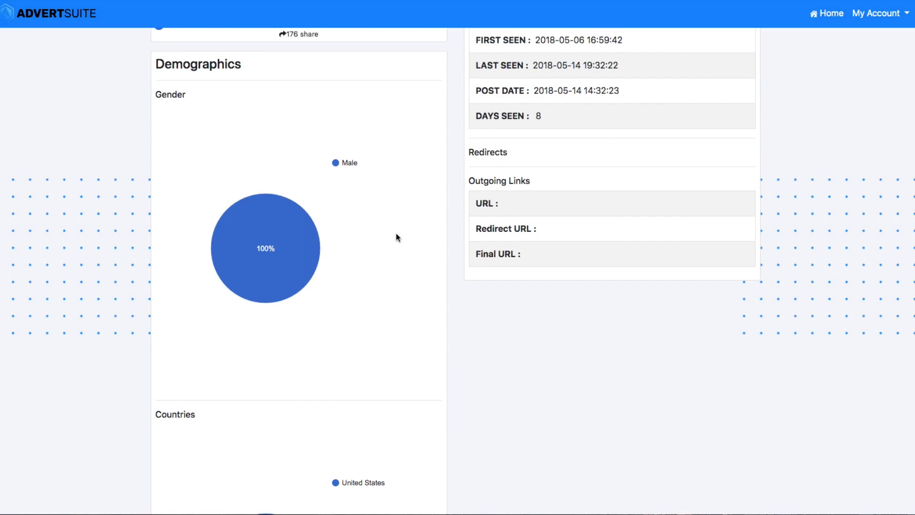
scroll(down, 3)
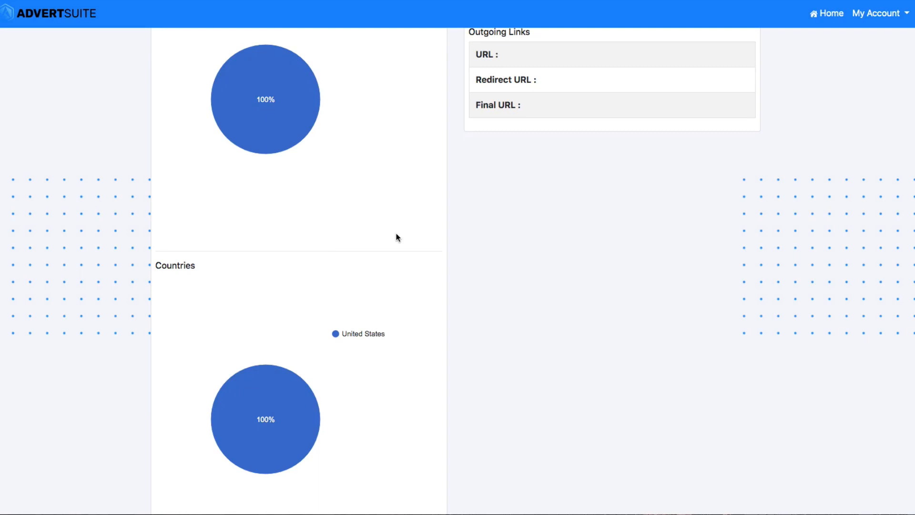
scroll(up, 3)
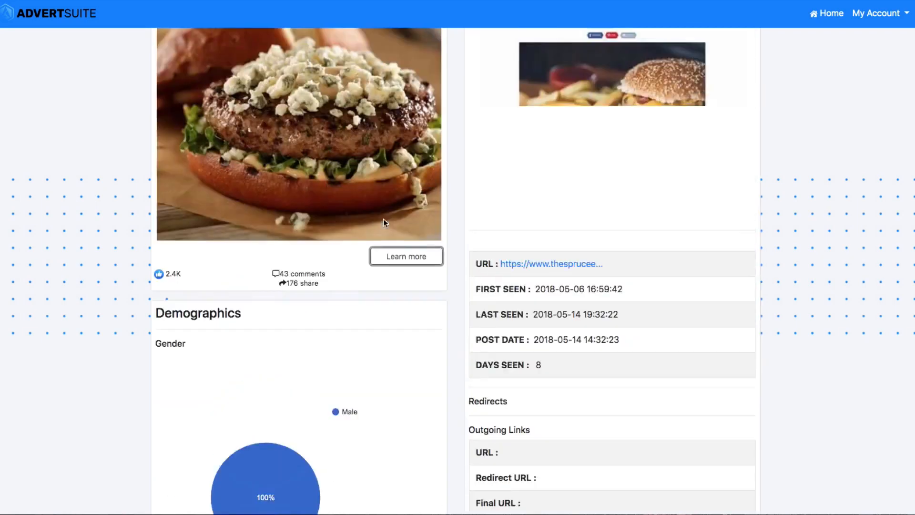
scroll(up, 3)
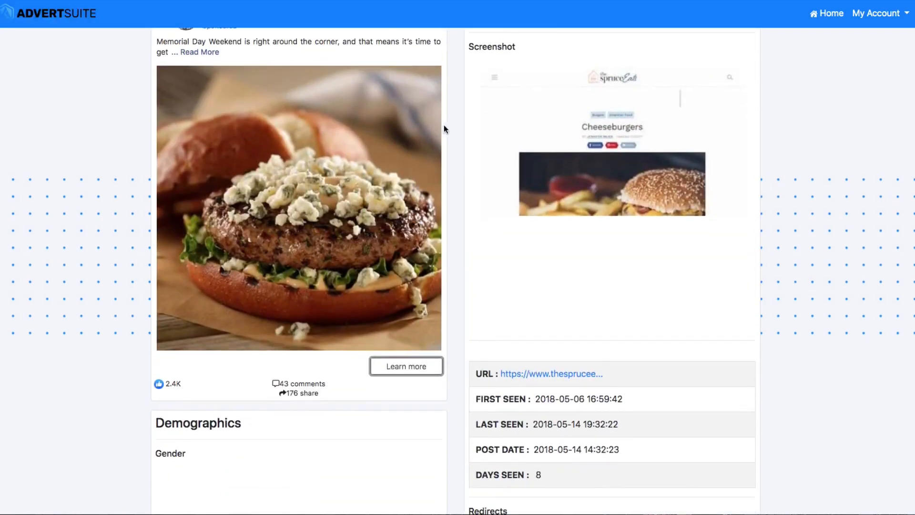
mouse_move(572, 120)
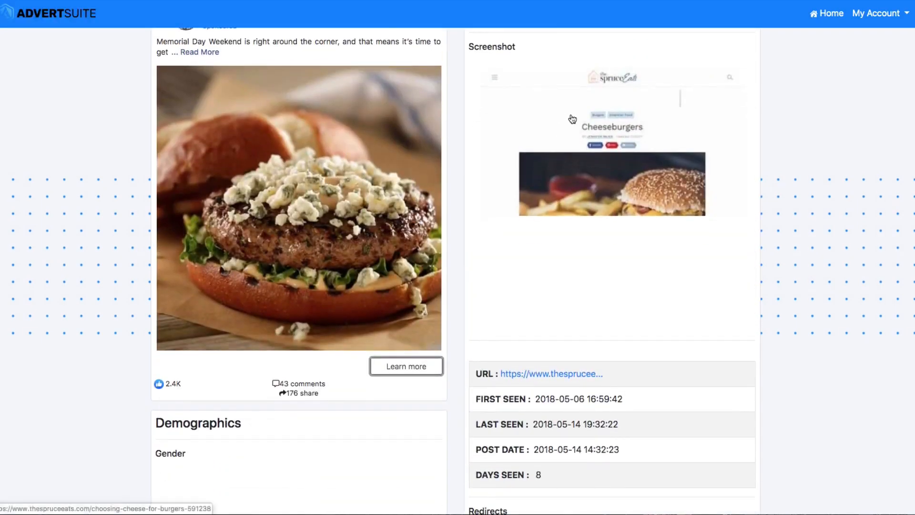
- Visit the Spruce Eats 'Five Best Types of Cheese for Cheeseburgers' article and read its introduction
click(550, 373)
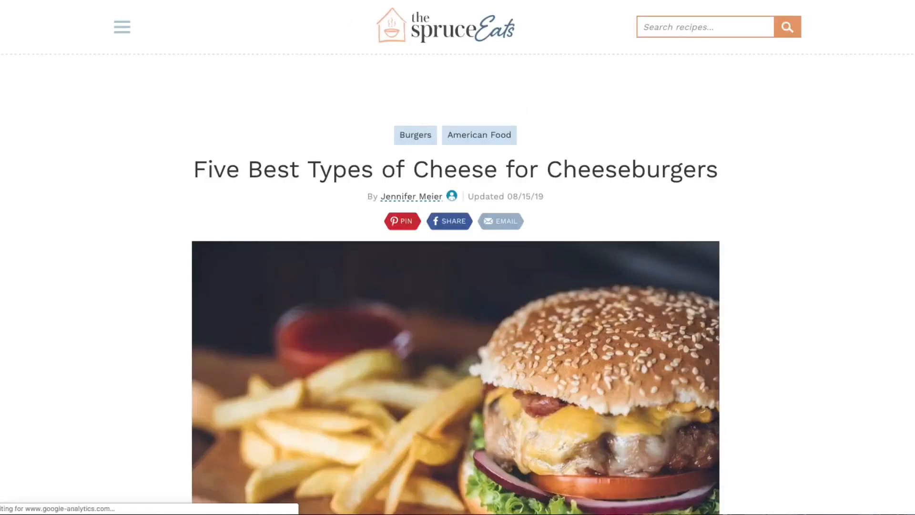
scroll(down, 3)
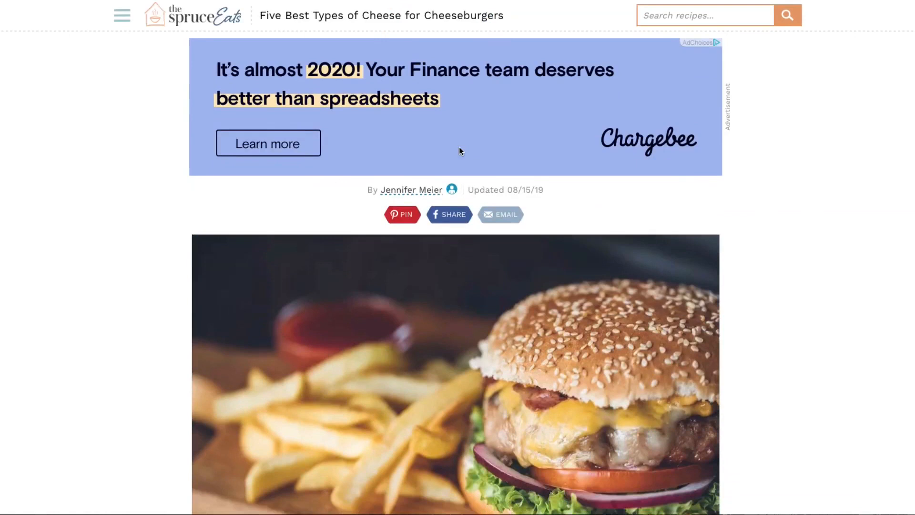
scroll(down, 3)
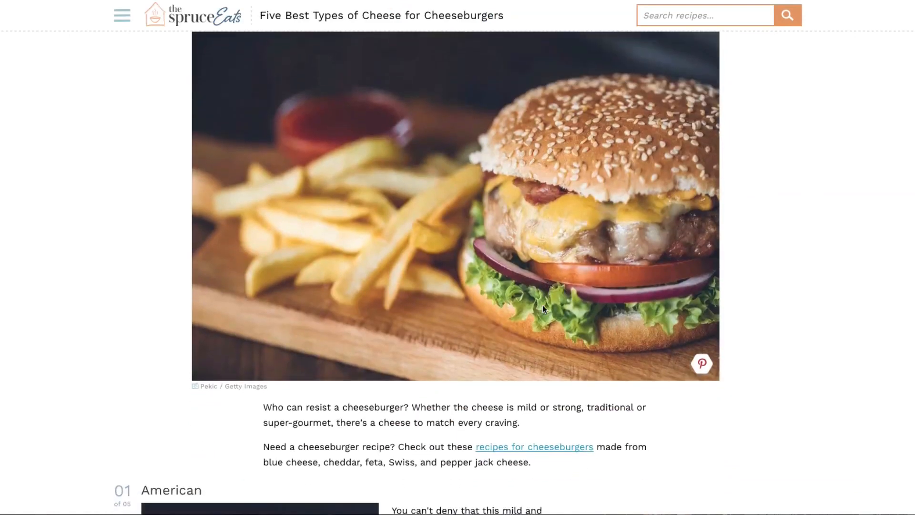
scroll(down, 3)
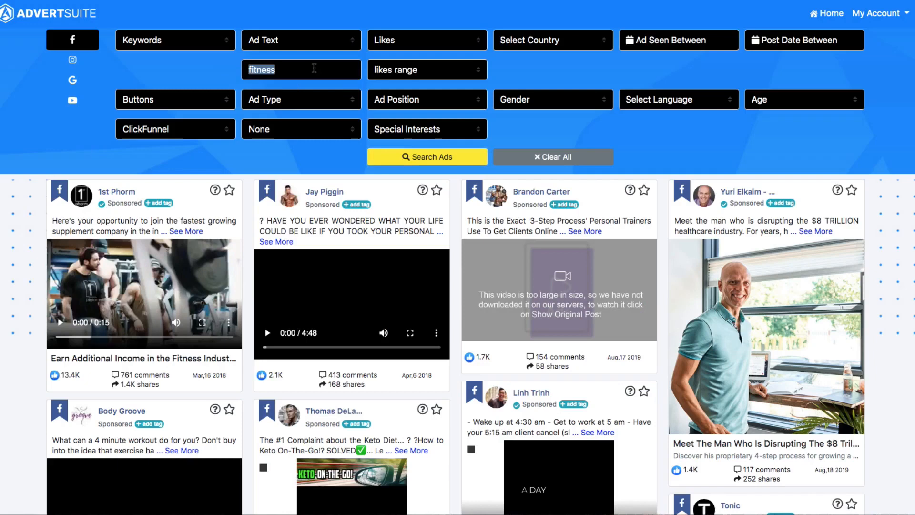
mouse_move(403, 45)
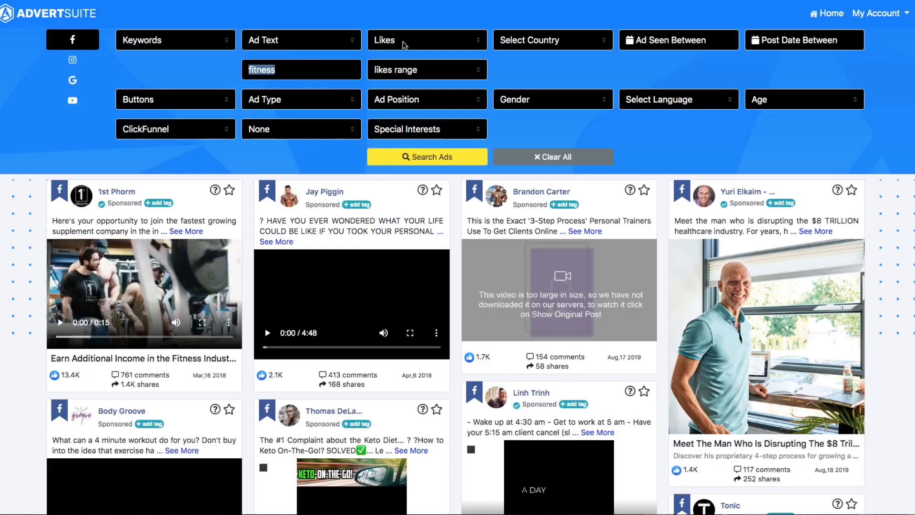
mouse_move(196, 132)
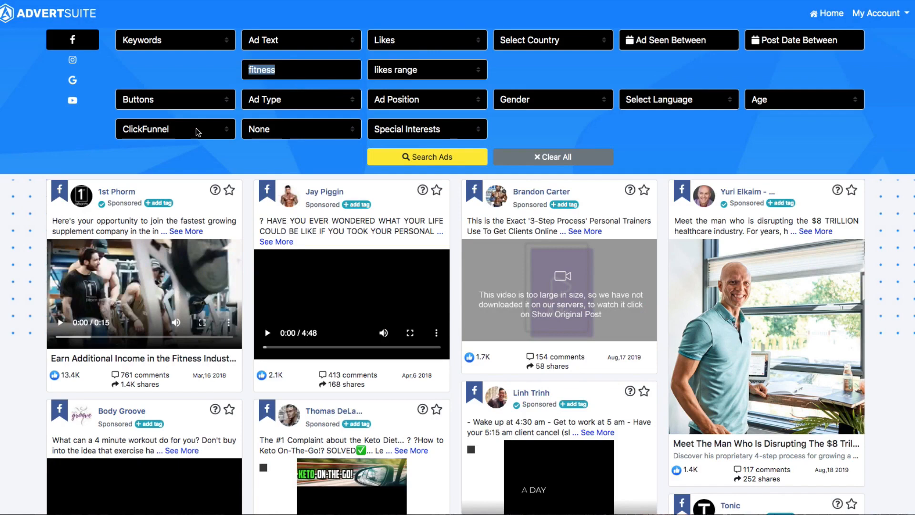
- Look over the 'fitness' ad results led by the 1st Phorm supplement ad
scroll(down, 3)
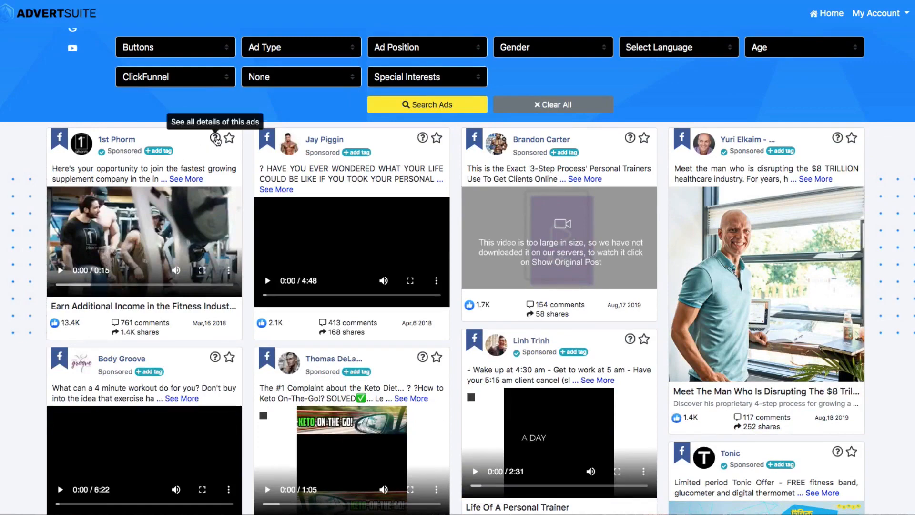
- Review the 1st Phorm ad's demographics and full text, then head to its Learn More landing page
click(215, 138)
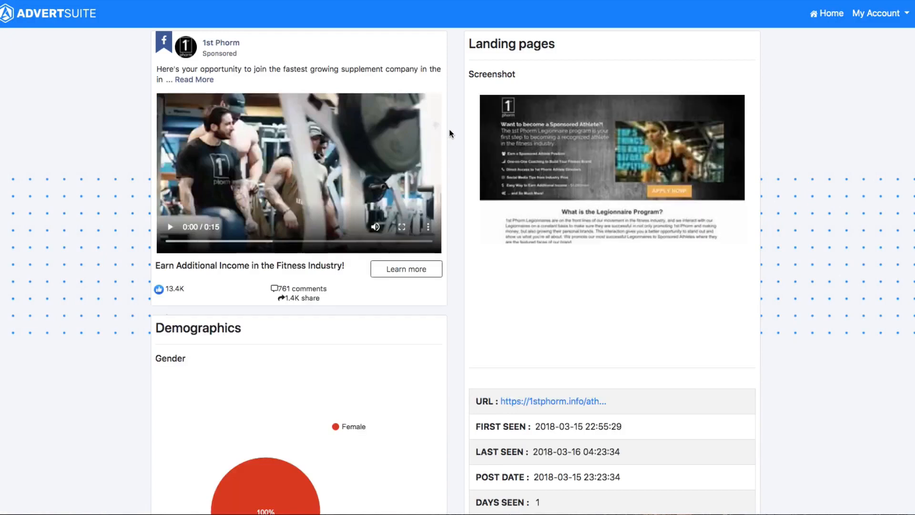
scroll(down, 3)
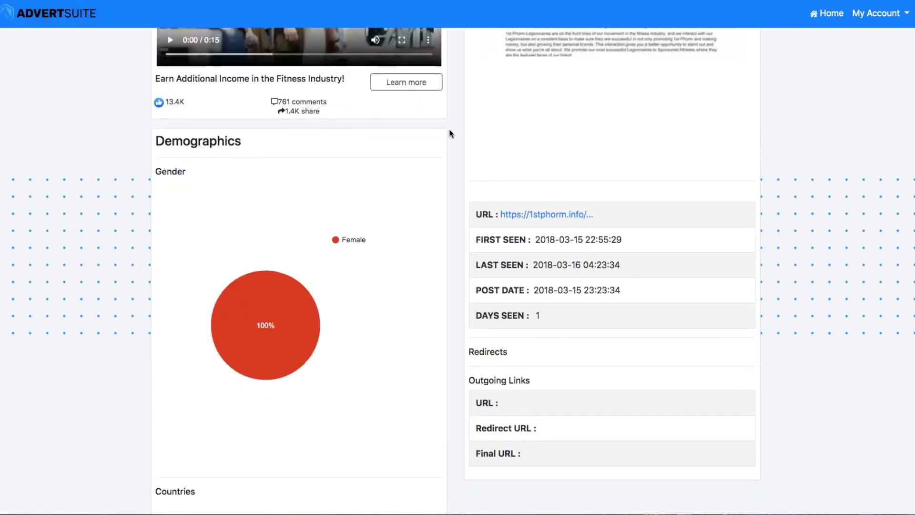
scroll(down, 3)
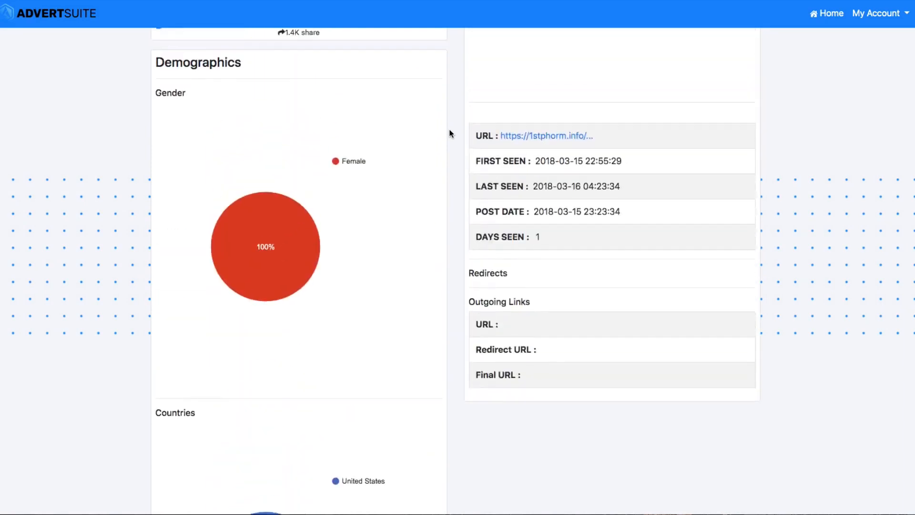
scroll(up, 3)
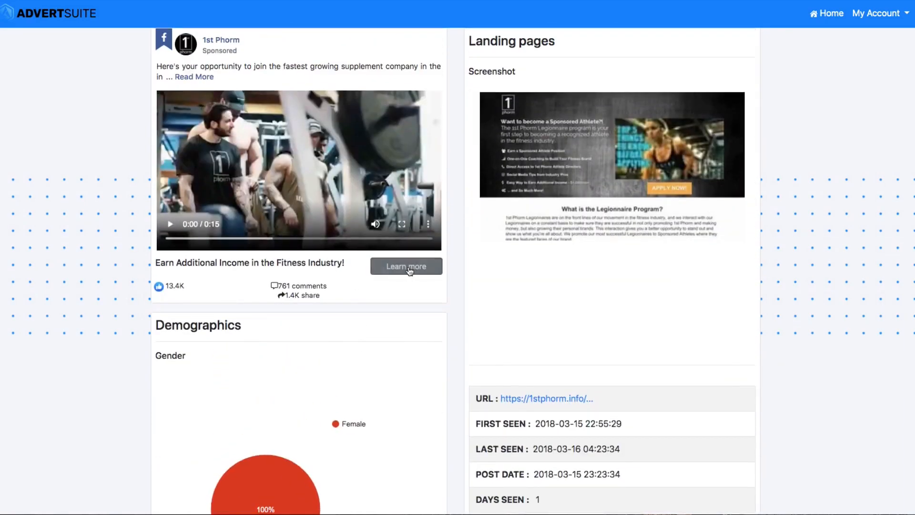
click(194, 76)
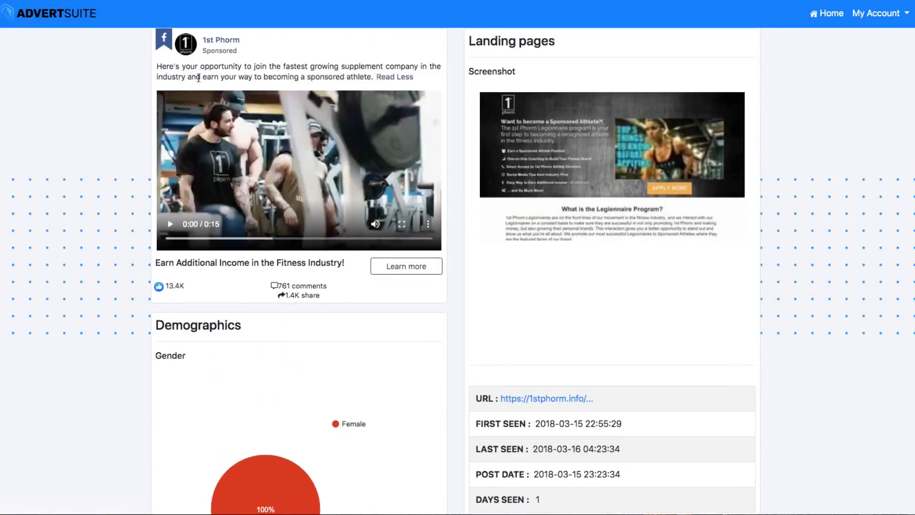
mouse_move(597, 180)
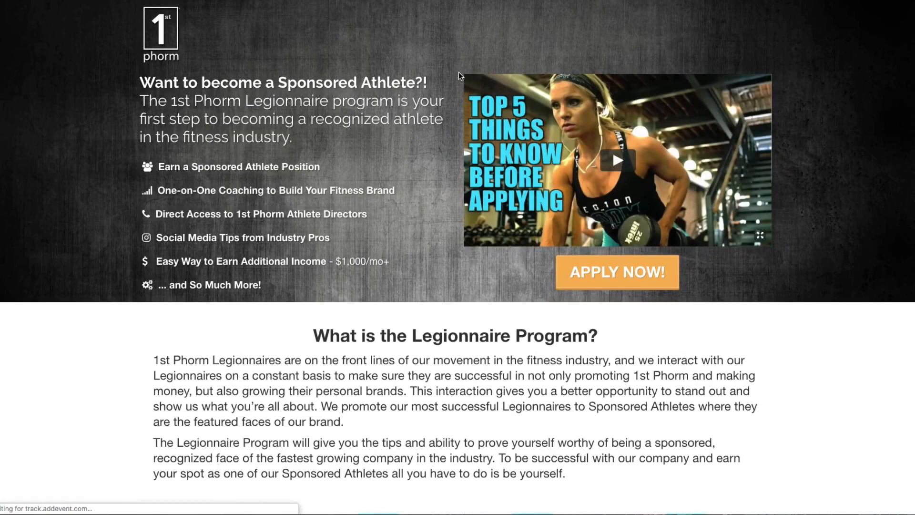
- Read the 1st Phorm Legionnaire Program section and its benefit icons
scroll(down, 3)
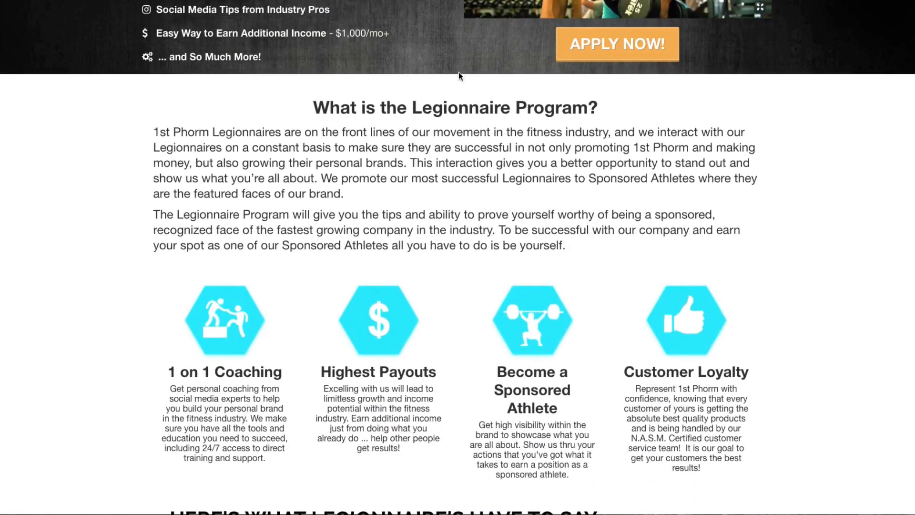
mouse_move(475, 48)
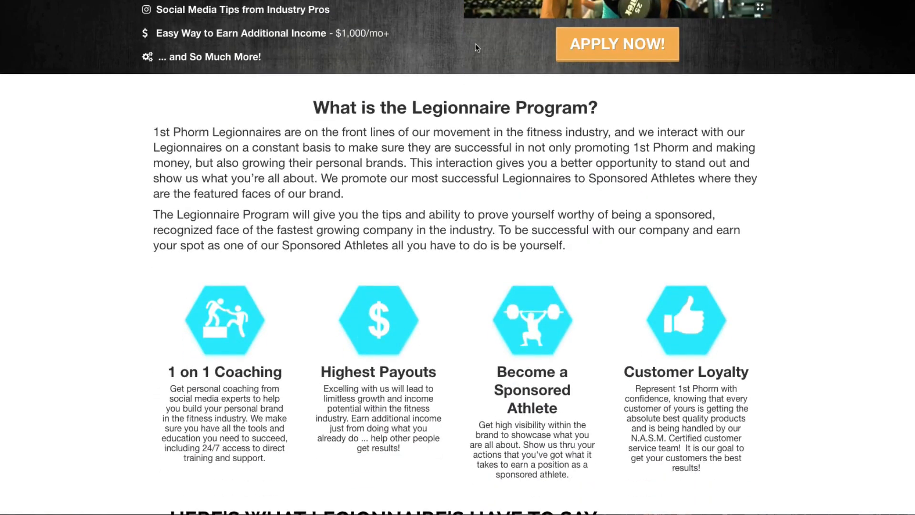
scroll(up, 3)
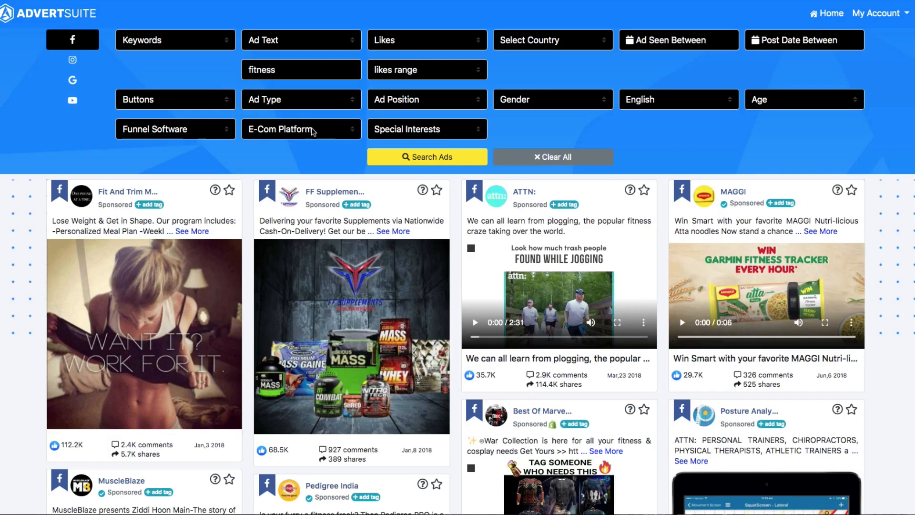
mouse_move(435, 40)
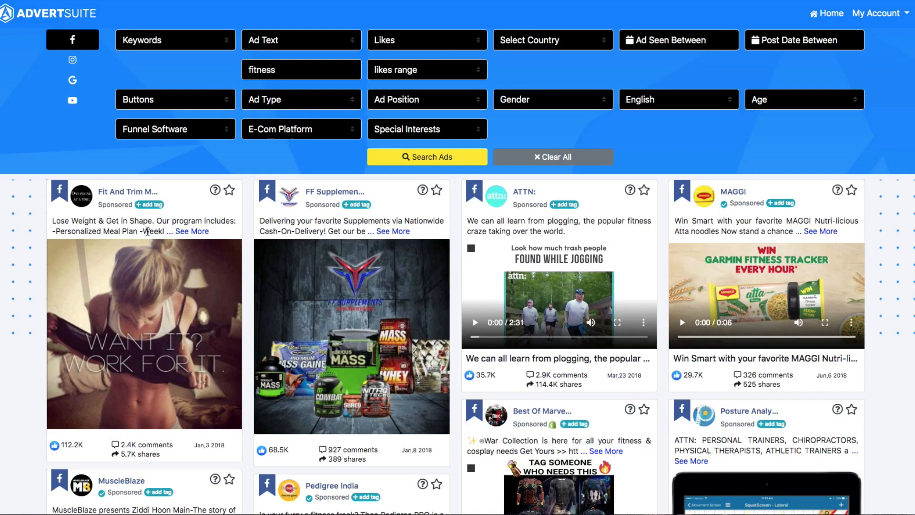
mouse_move(215, 190)
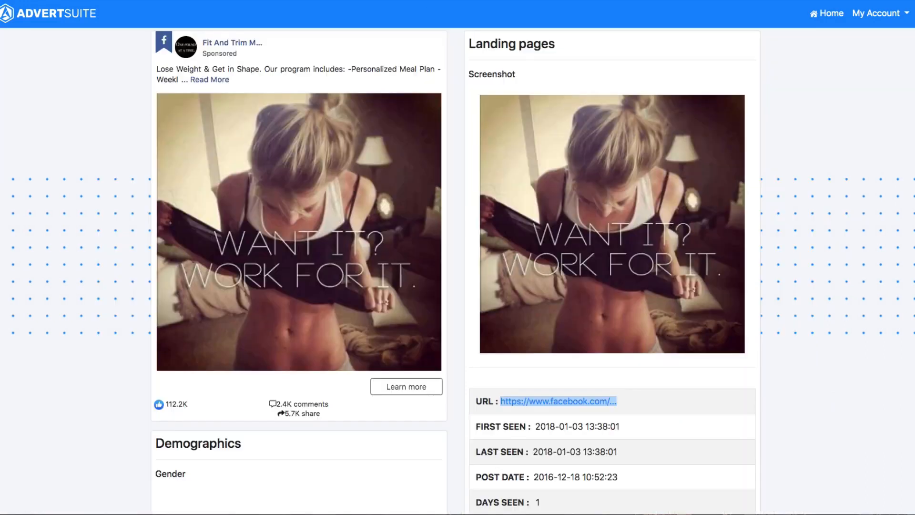
mouse_move(406, 386)
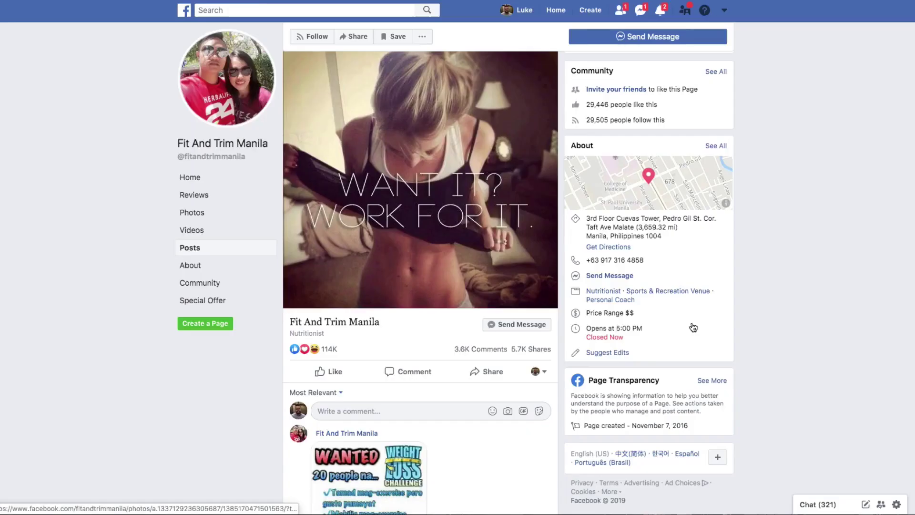
- View the Fit And Trim Manila ad photo and read through its Facebook comments
click(420, 179)
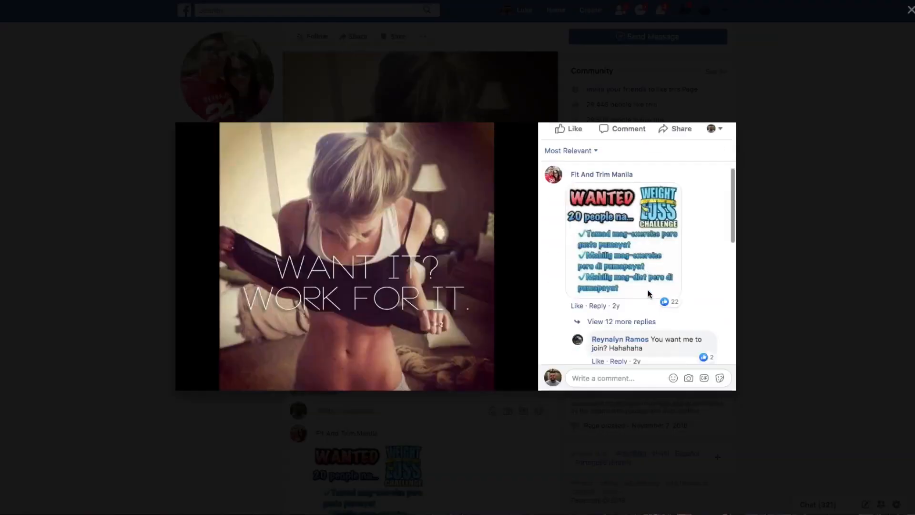
scroll(down, 3)
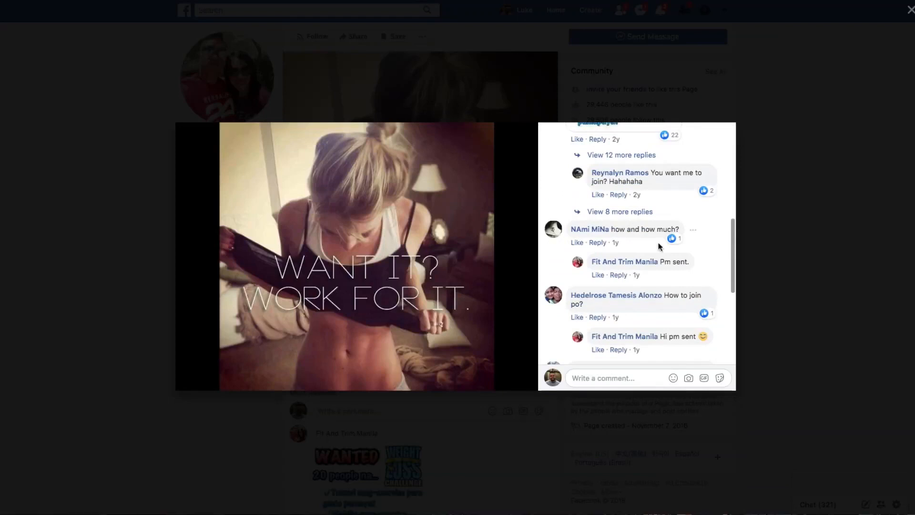
scroll(down, 3)
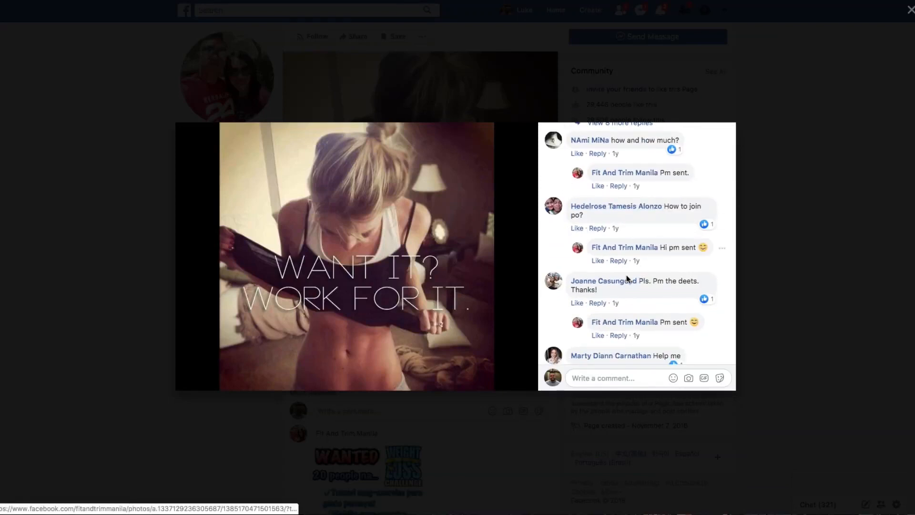
scroll(down, 3)
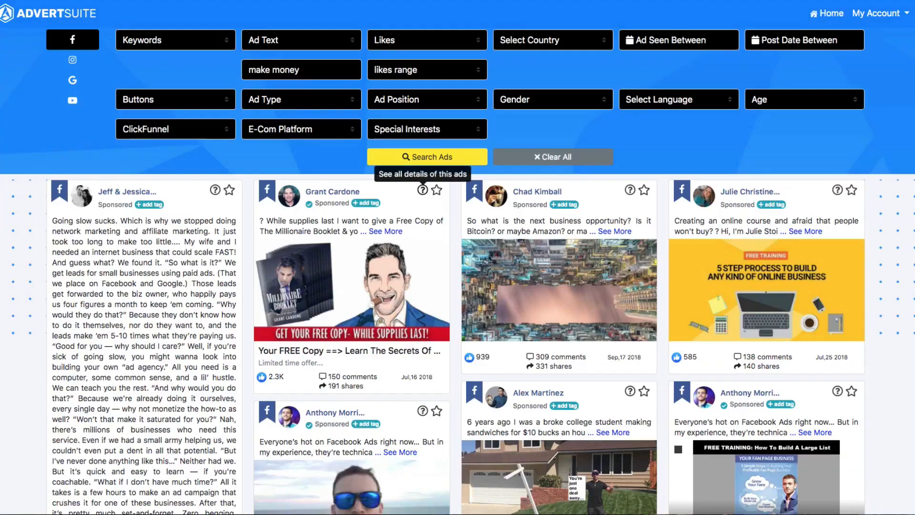
click(300, 69)
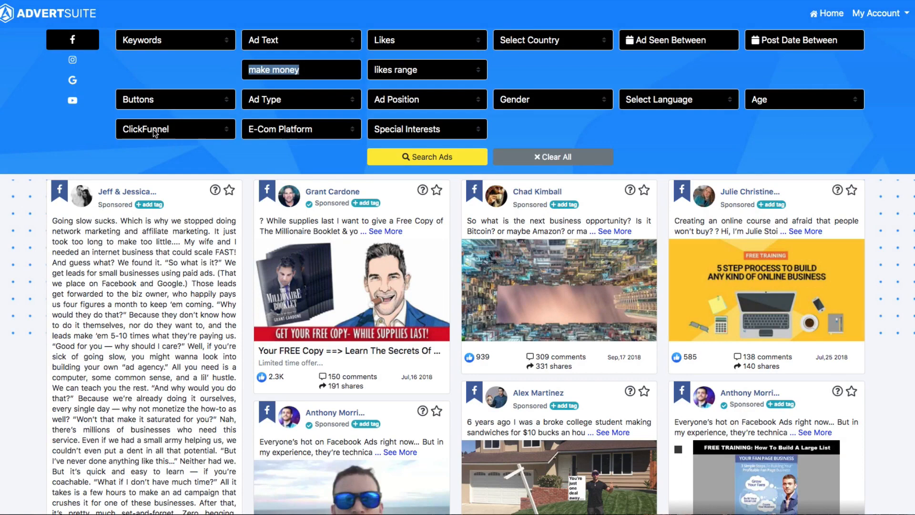
scroll(down, 3)
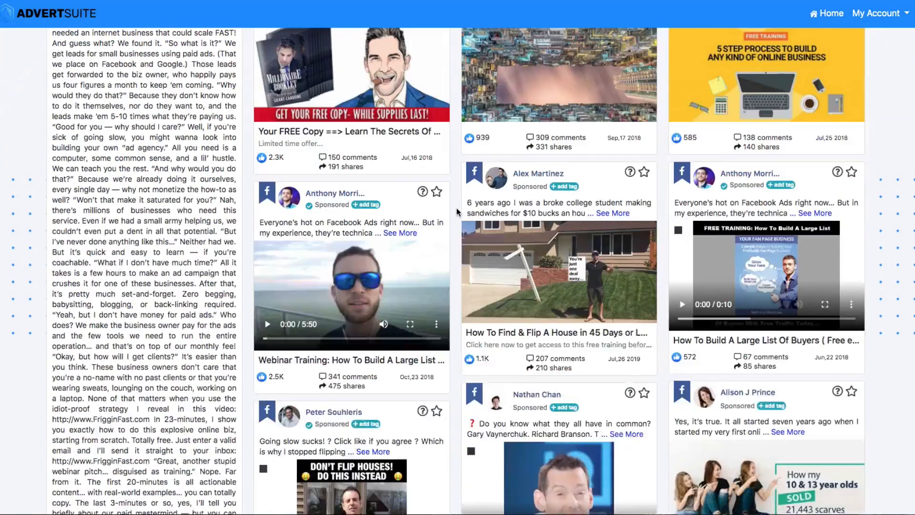
scroll(down, 3)
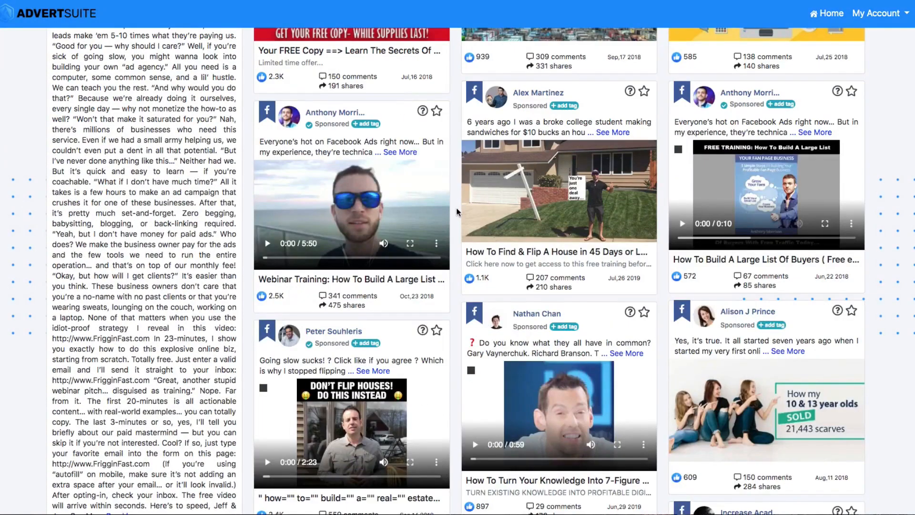
scroll(down, 3)
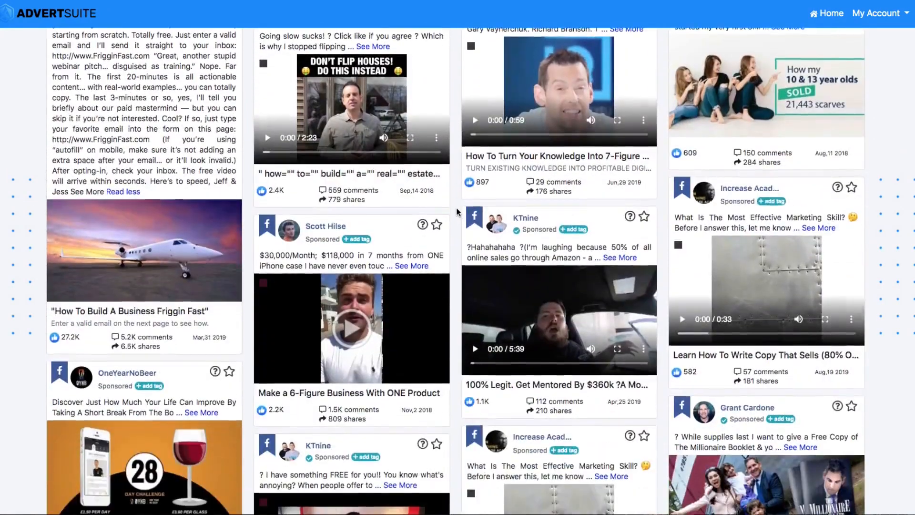
scroll(down, 3)
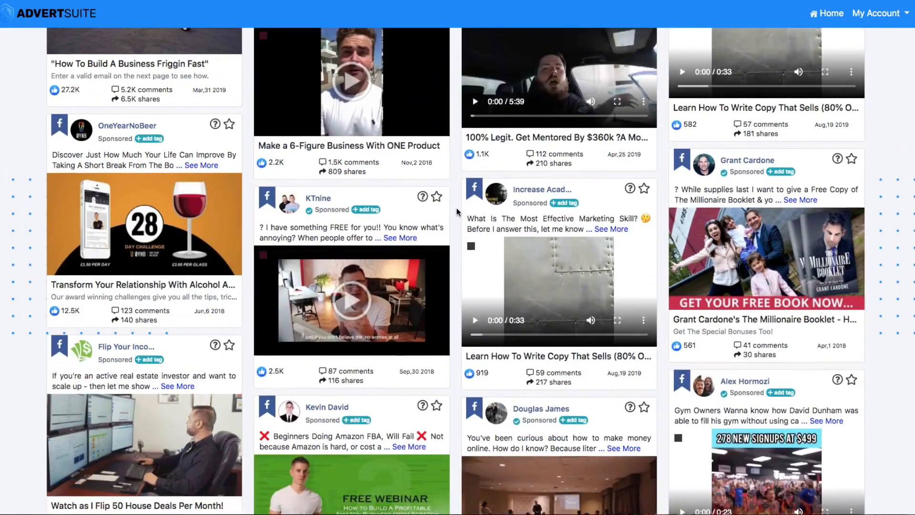
scroll(down, 3)
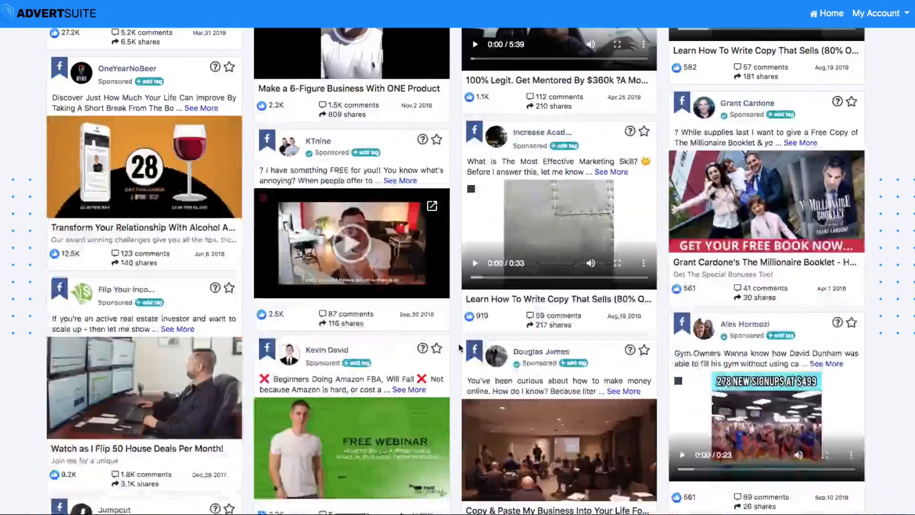
scroll(down, 3)
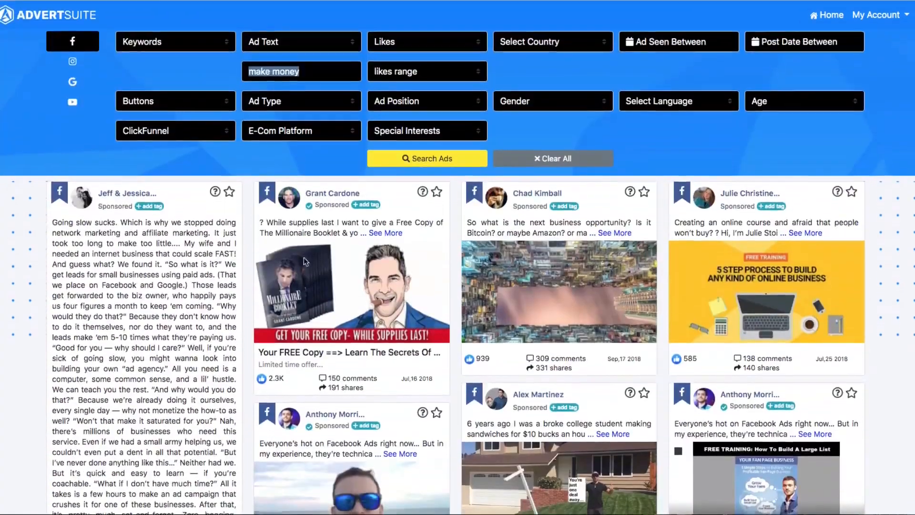
- Rerun the ad search and review the Grant Cardone Millionaire Booklet ad's landing page, dates and audience
click(385, 232)
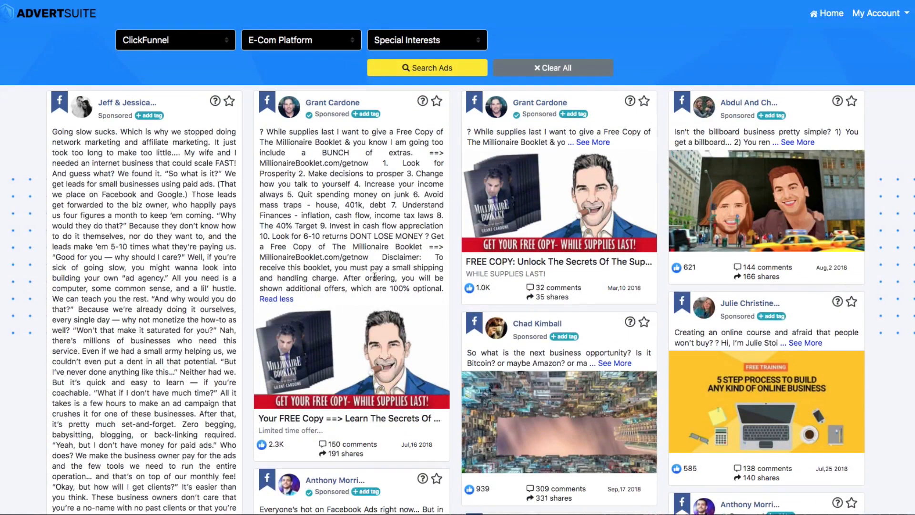
mouse_move(390, 266)
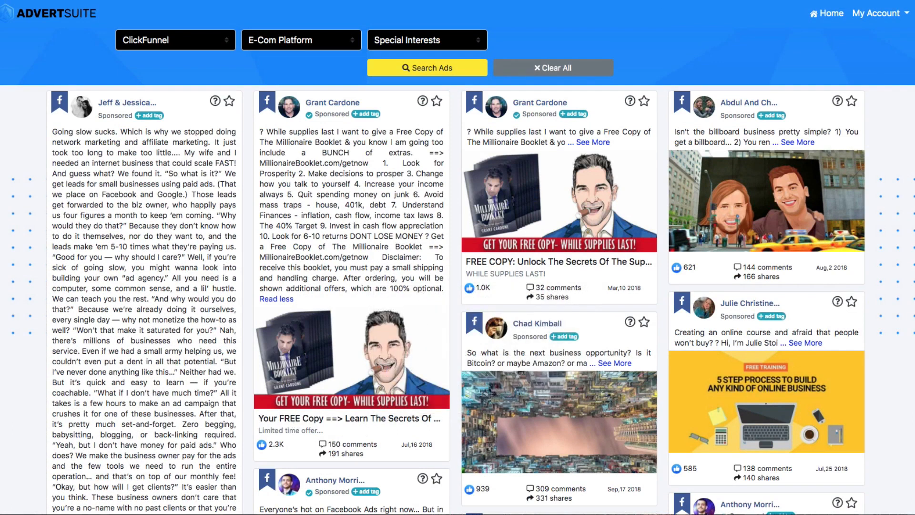
mouse_move(594, 138)
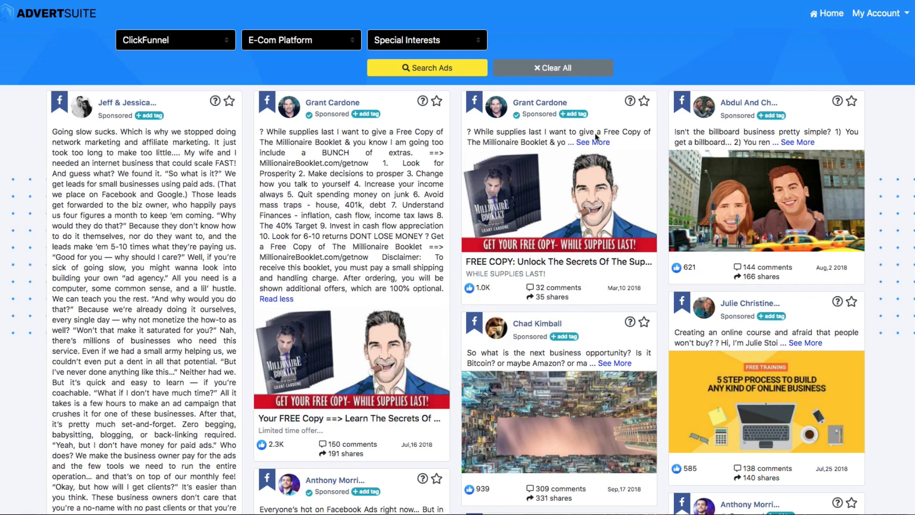
click(349, 359)
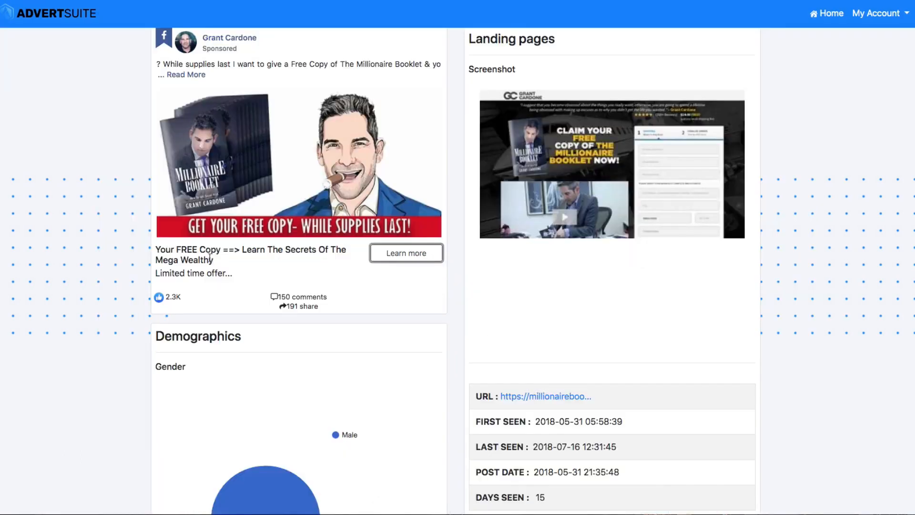
scroll(down, 3)
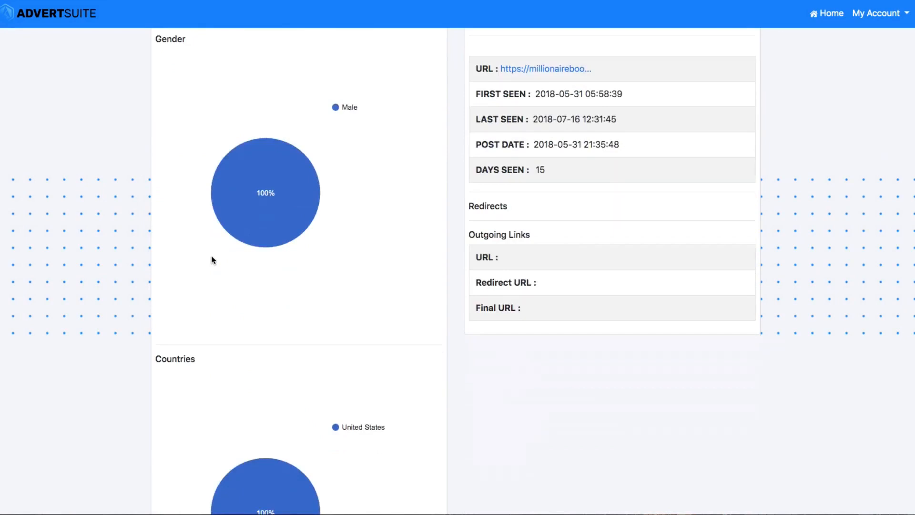
scroll(up, 3)
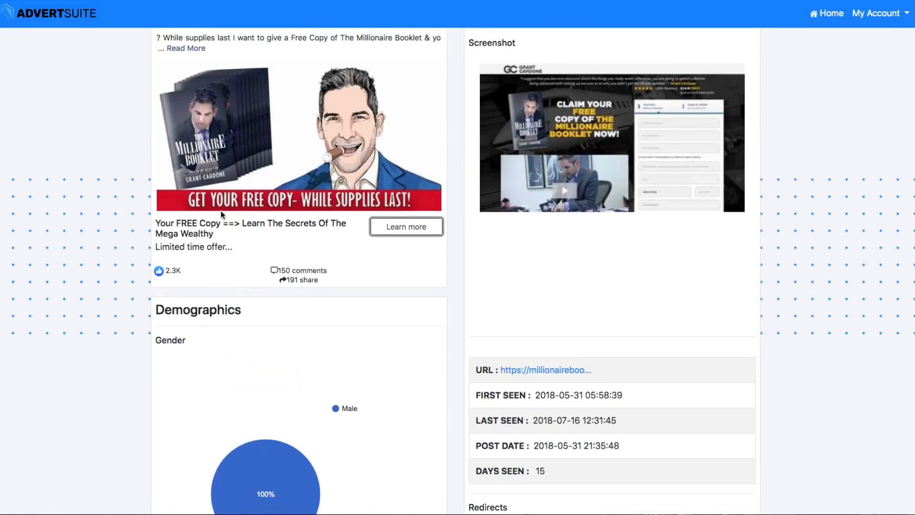
mouse_move(544, 369)
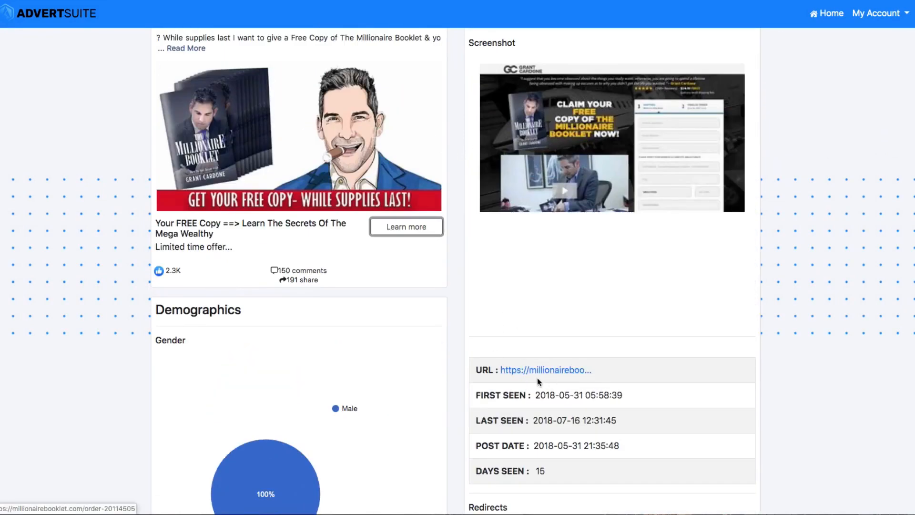
mouse_move(576, 245)
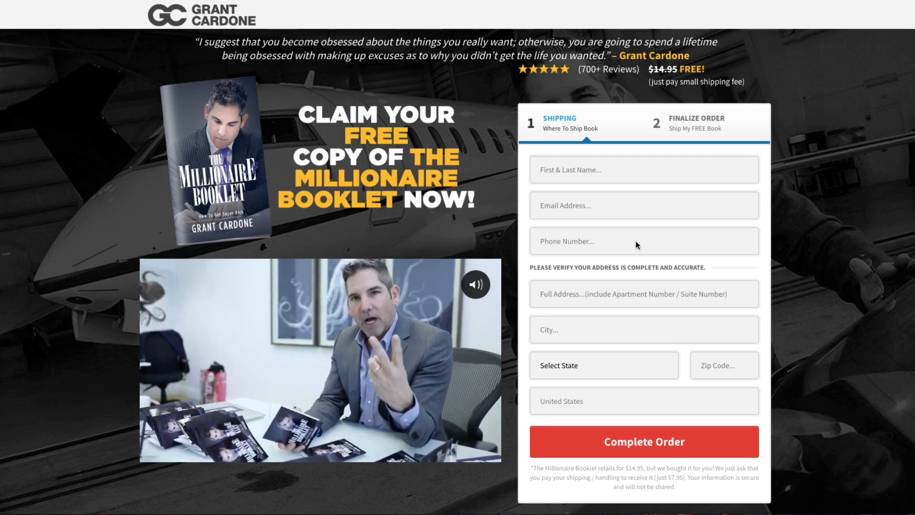
mouse_move(664, 134)
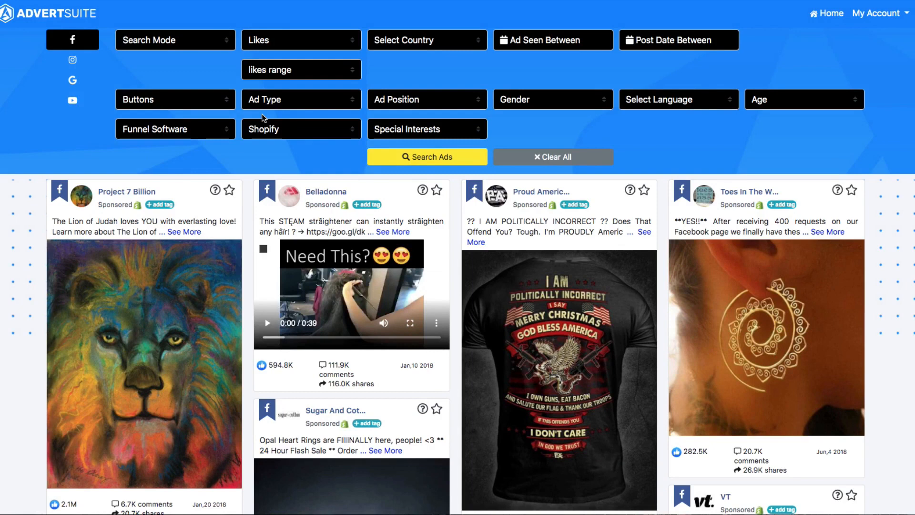
- Keep results limited to Shopify stores and open the Enchantment glow necklace ad's details from the feed
click(300, 128)
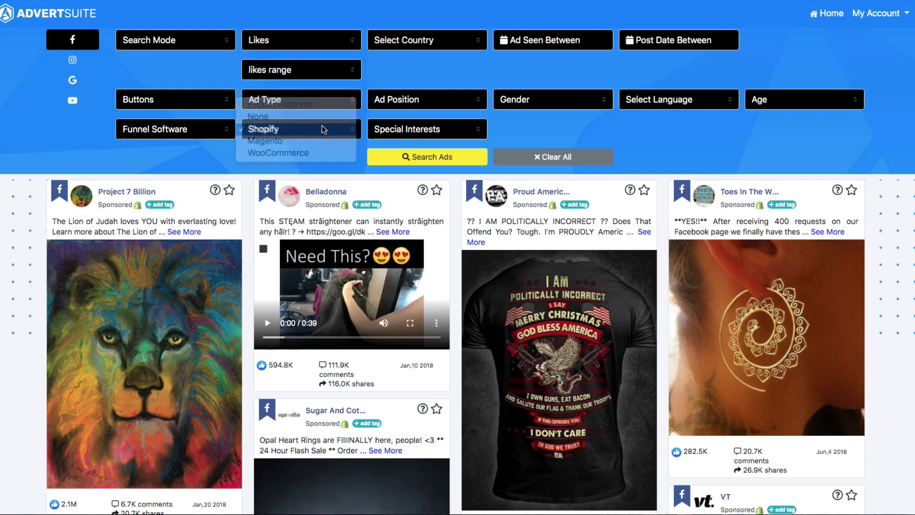
click(263, 129)
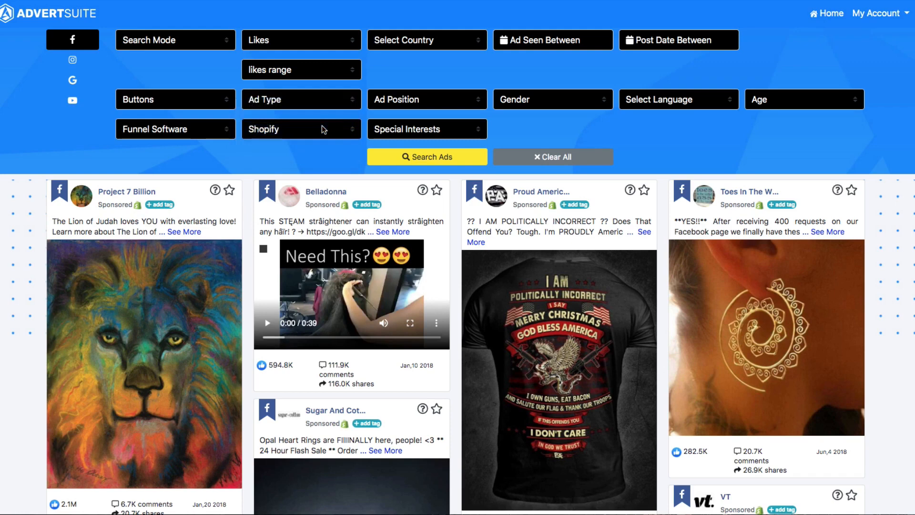
scroll(down, 3)
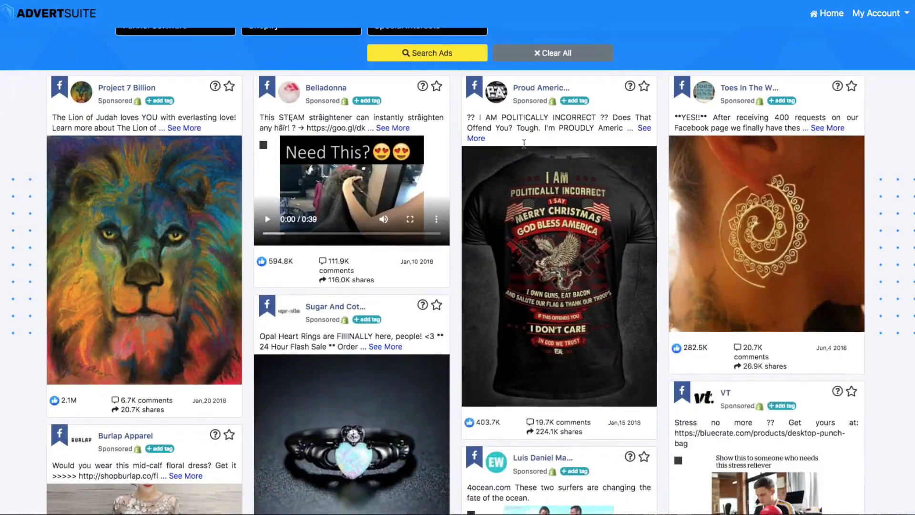
scroll(down, 3)
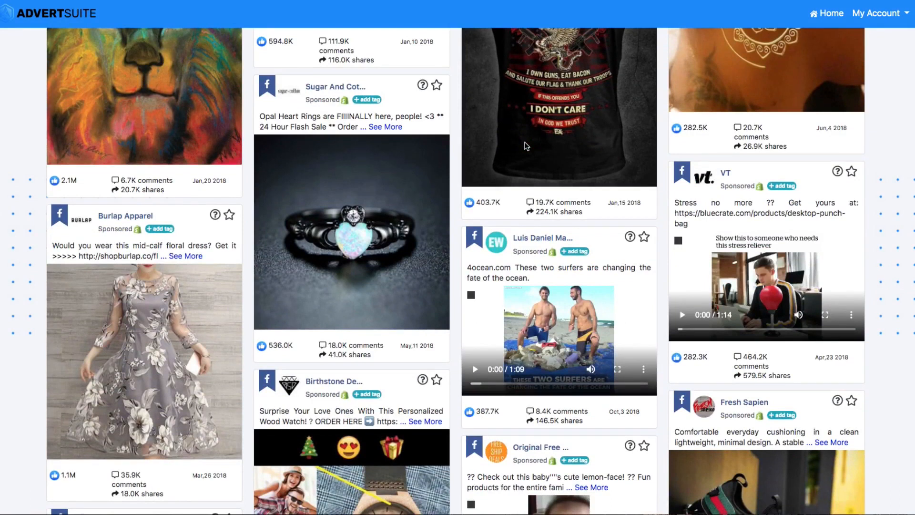
scroll(down, 3)
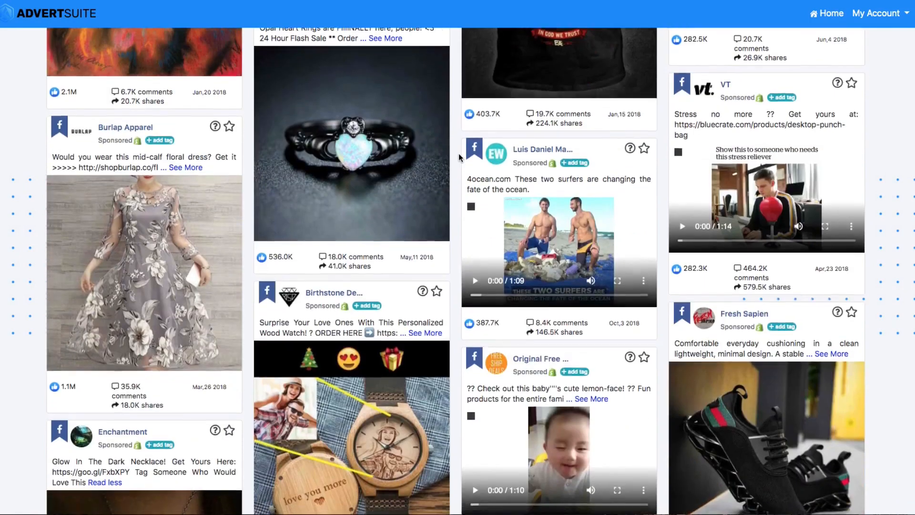
scroll(down, 3)
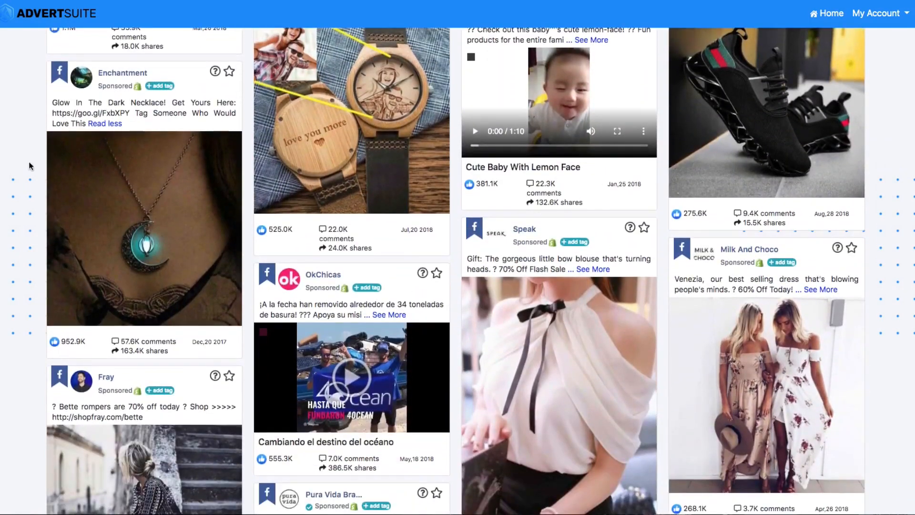
mouse_move(69, 344)
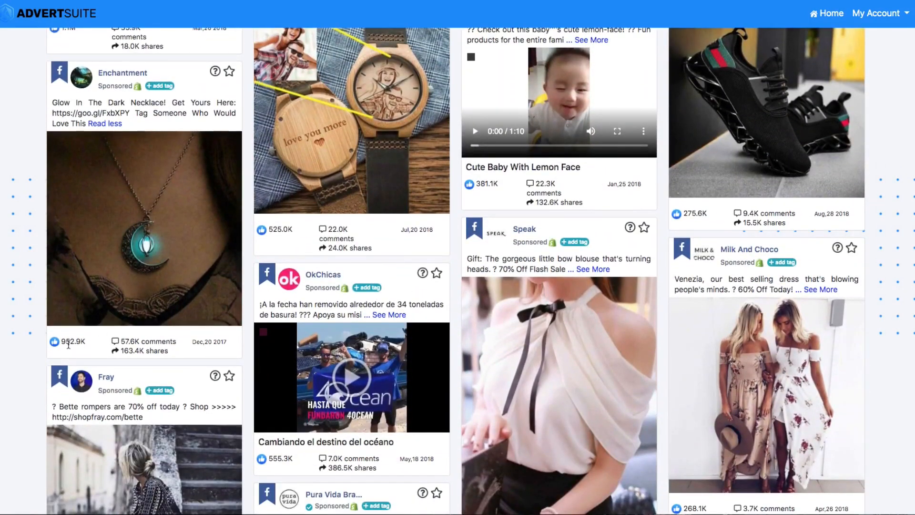
mouse_move(108, 326)
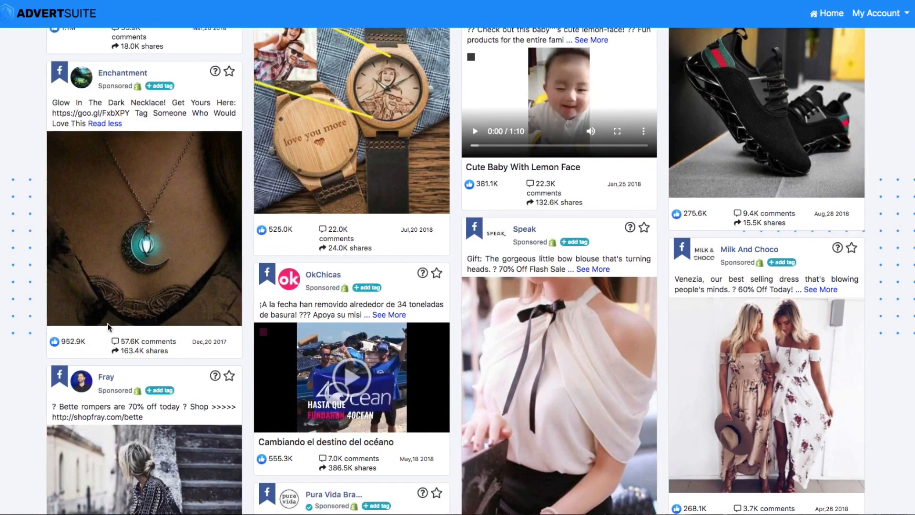
mouse_move(108, 327)
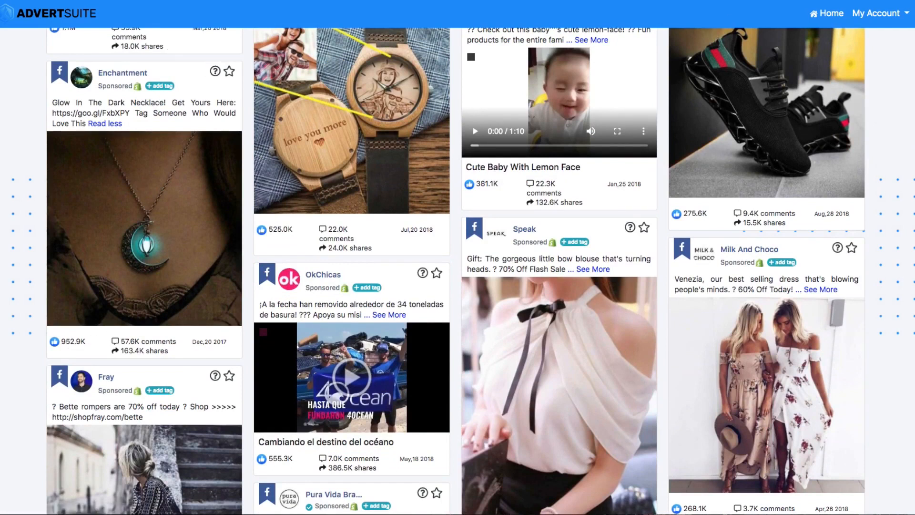
click(144, 228)
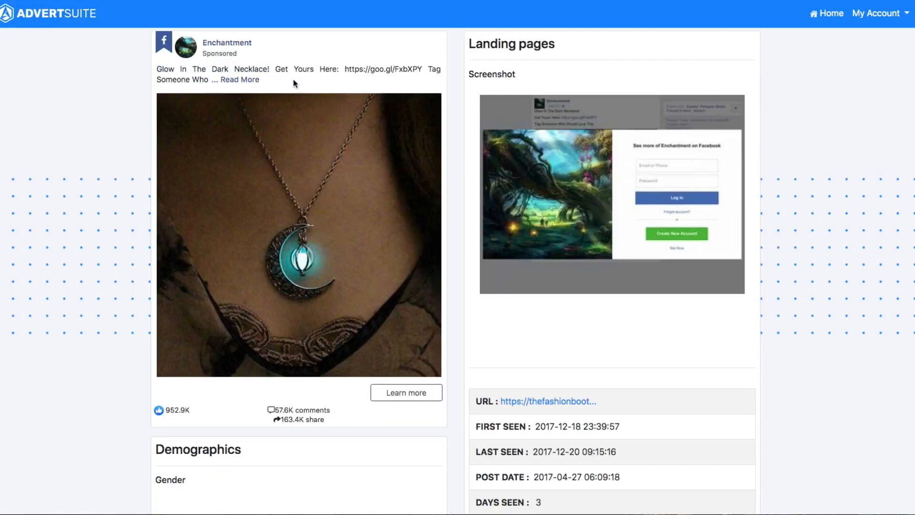
- Reveal the necklace ad's full caption with its goo.gl link, then visit The Fashion Booth store page
click(239, 79)
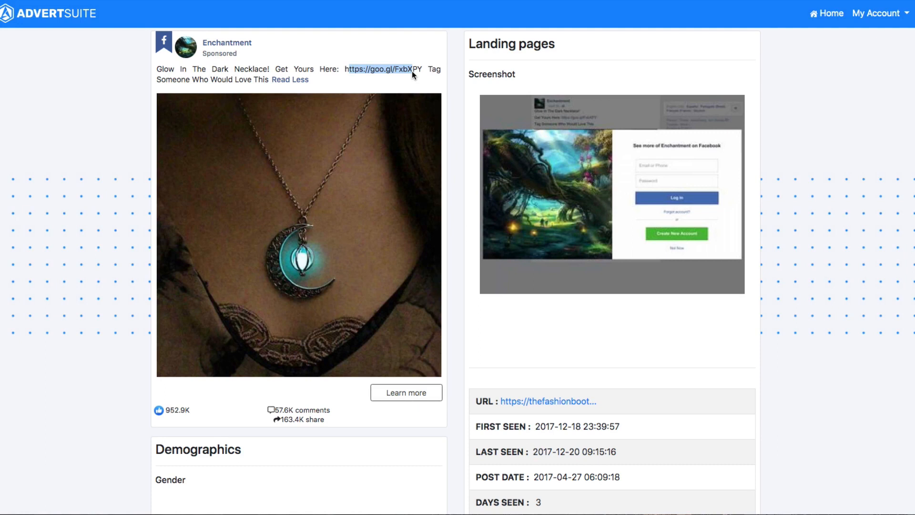
mouse_move(350, 349)
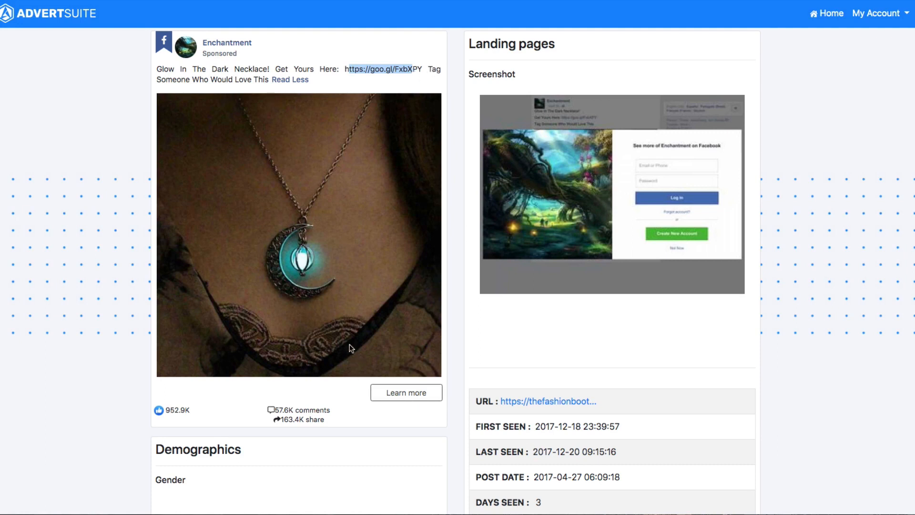
mouse_move(277, 407)
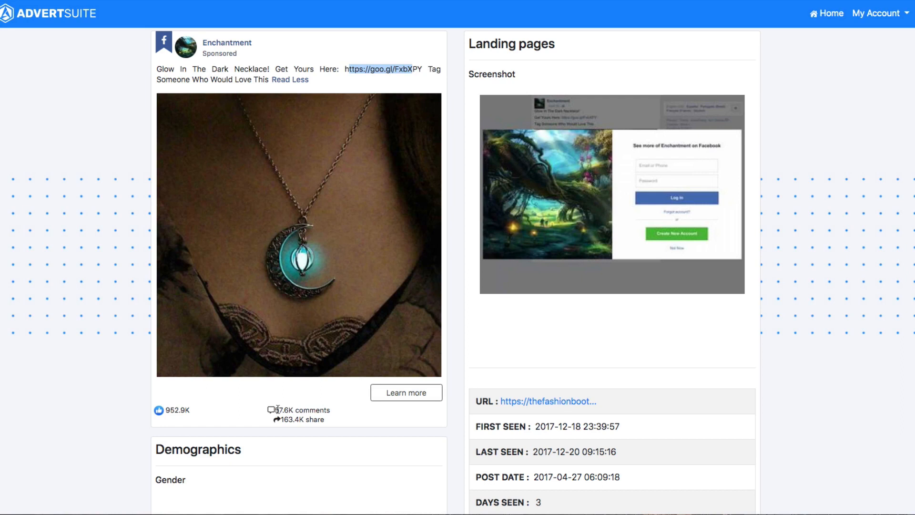
scroll(down, 3)
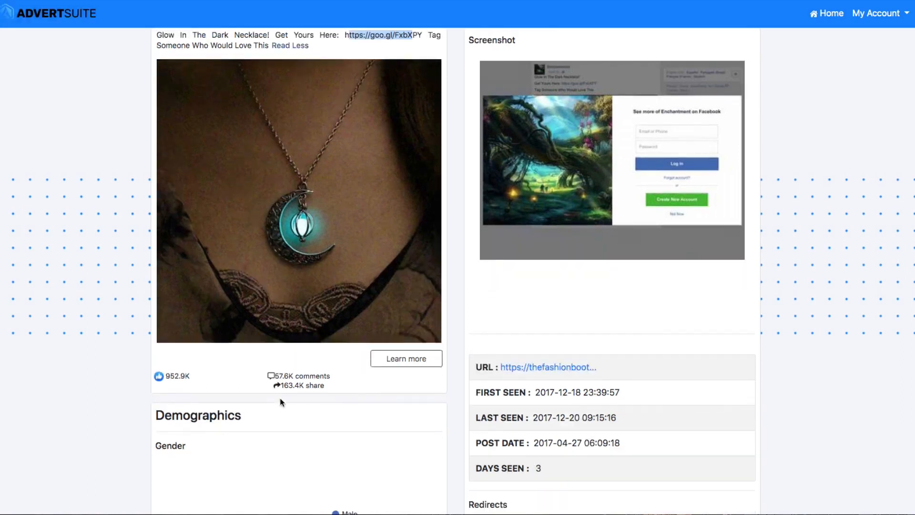
scroll(up, 3)
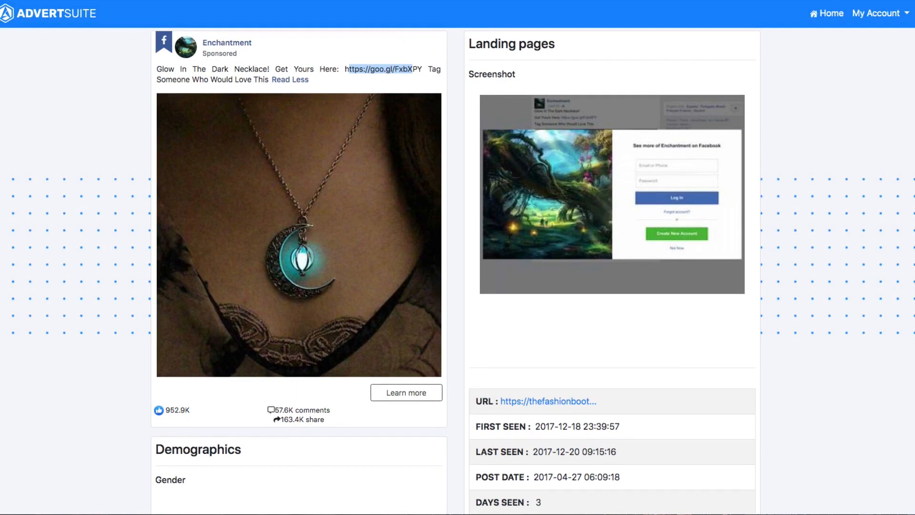
click(548, 401)
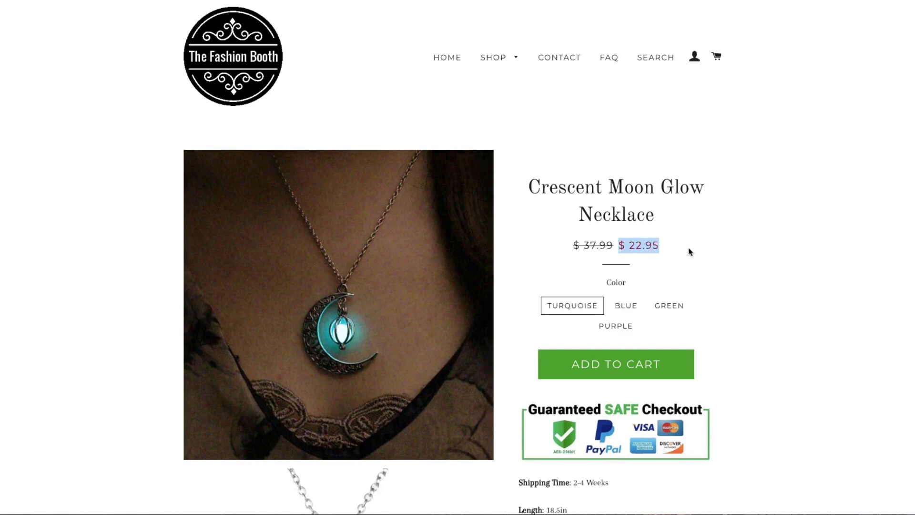
mouse_move(689, 251)
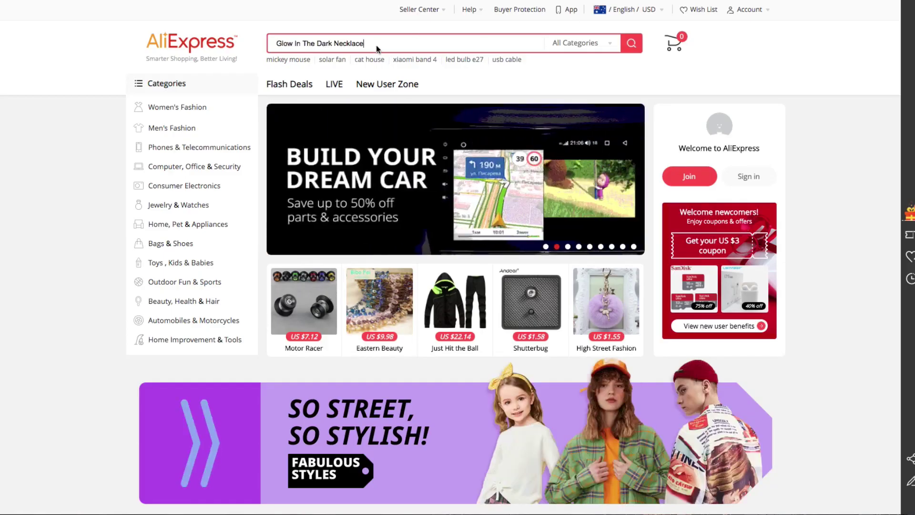
- Search 'Glow In The Dark Necklace' and locate the moon necklace listed at US $0.72–0.92
click(631, 43)
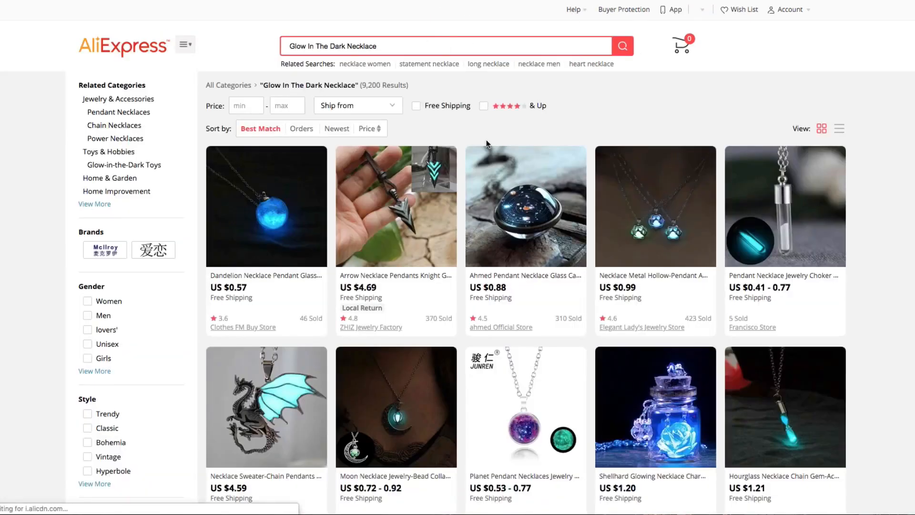
scroll(down, 3)
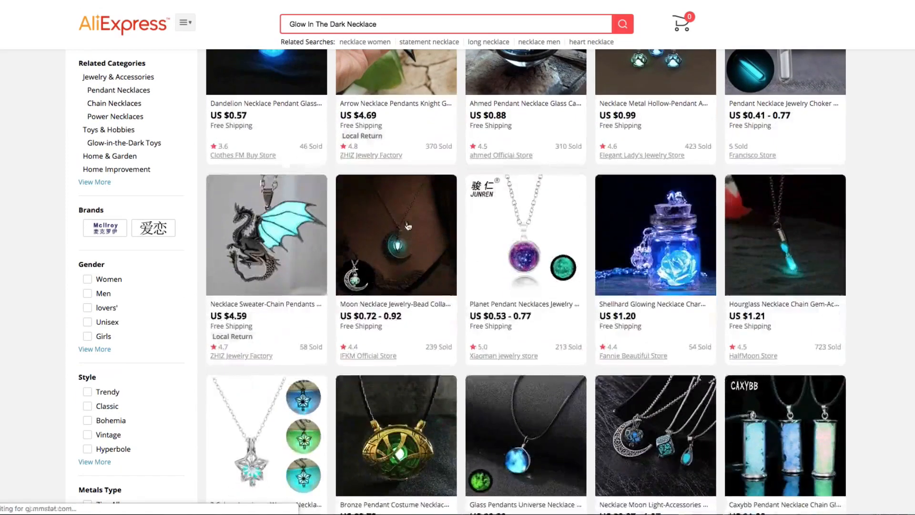
mouse_move(408, 241)
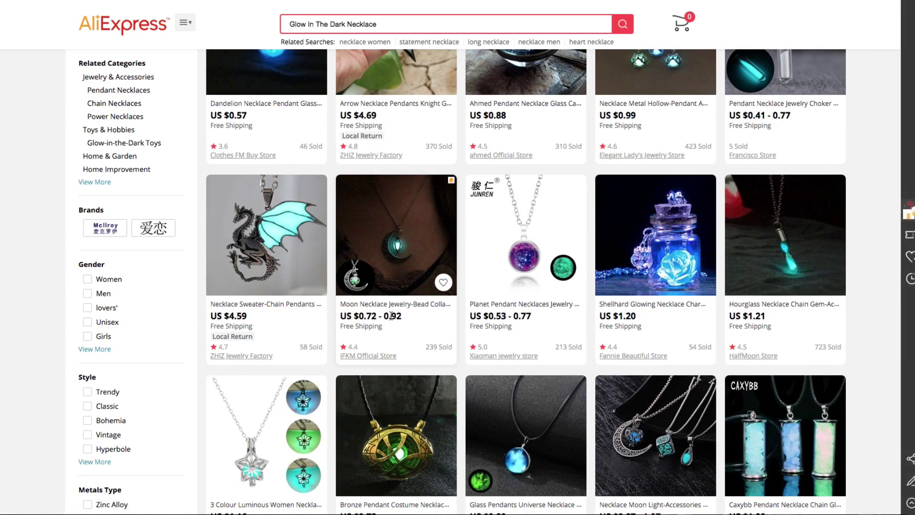
mouse_move(427, 204)
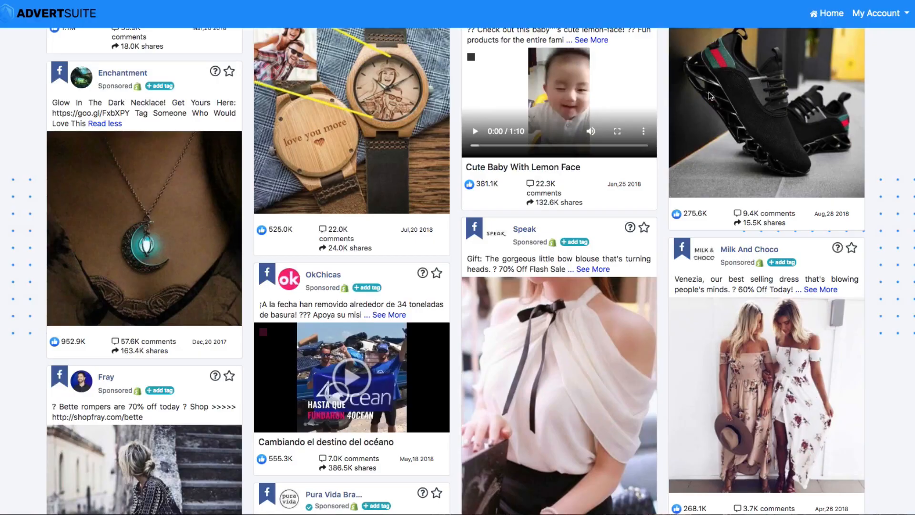
scroll(down, 3)
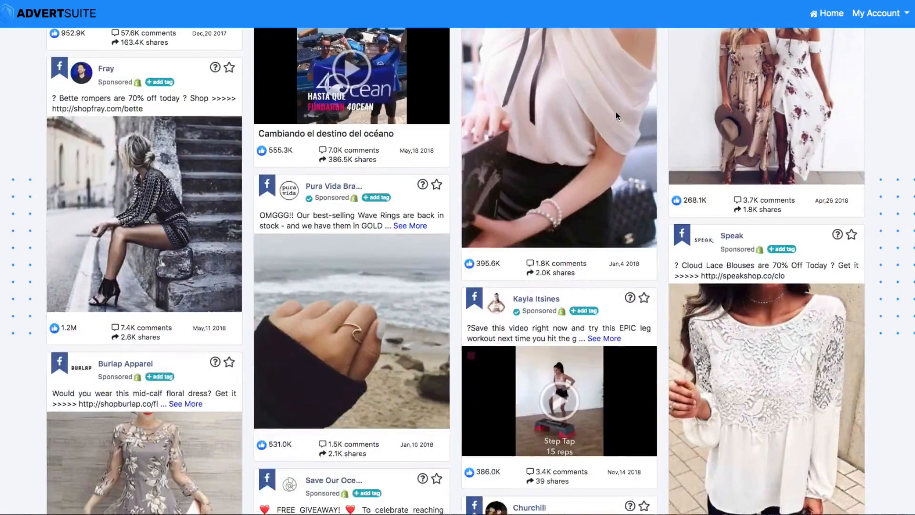
scroll(down, 3)
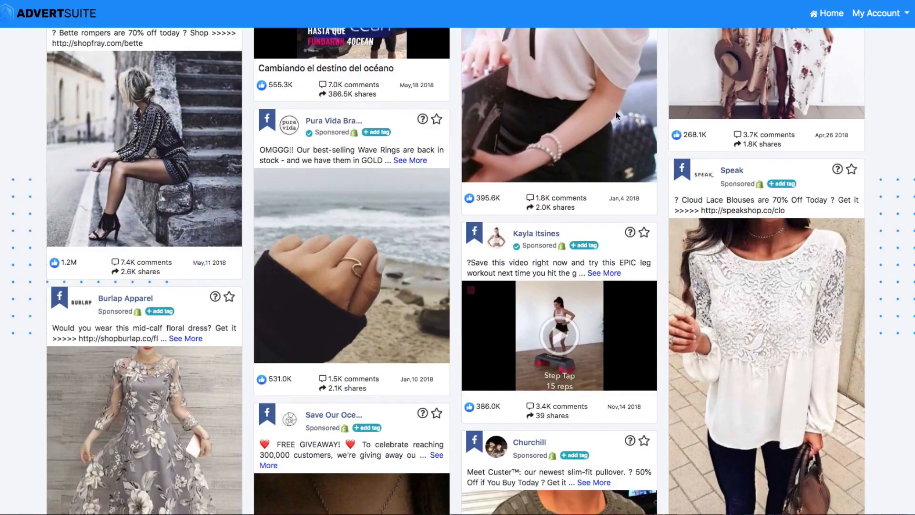
scroll(down, 3)
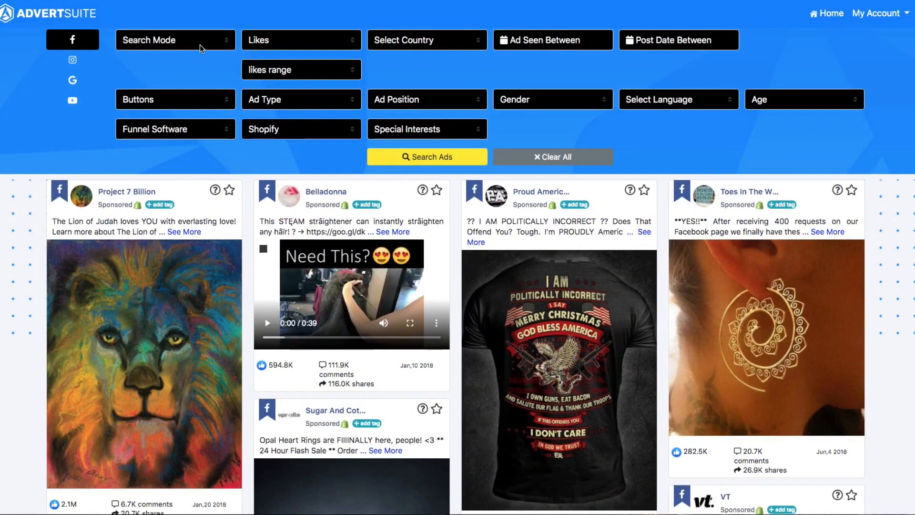
mouse_move(482, 32)
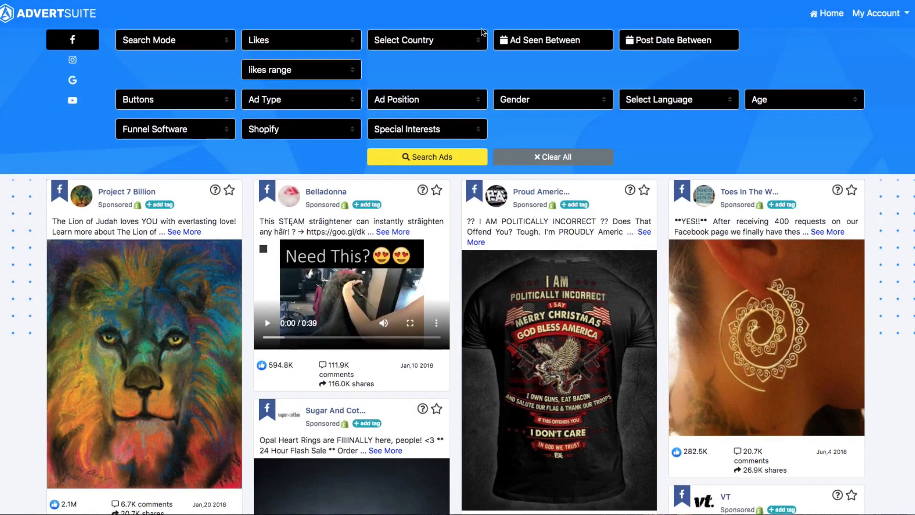
scroll(down, 3)
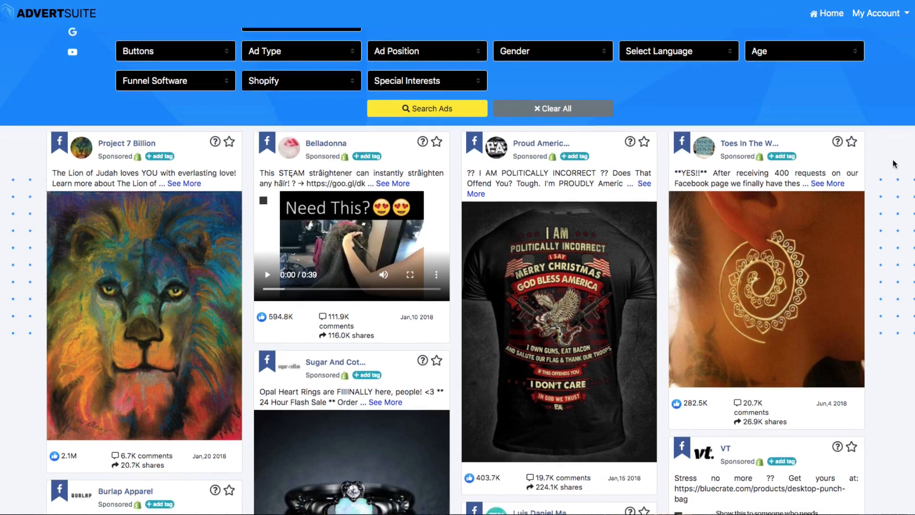
scroll(down, 3)
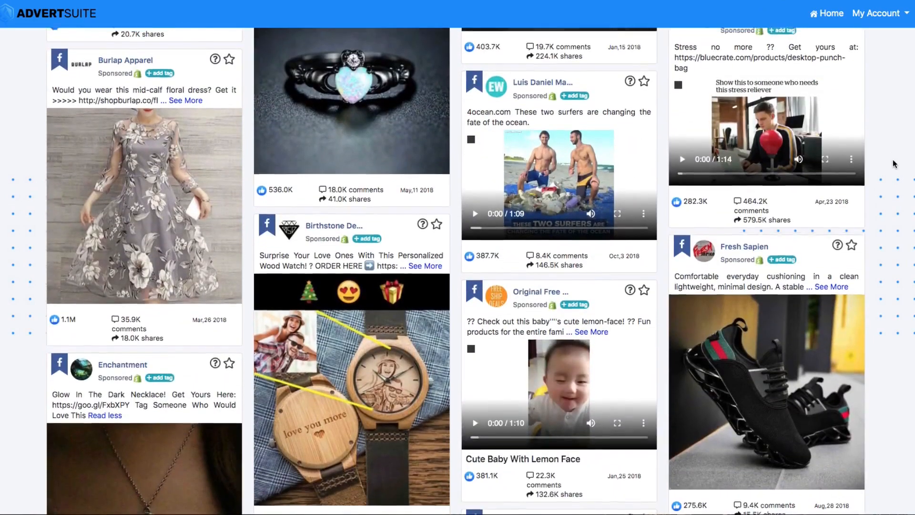
scroll(down, 3)
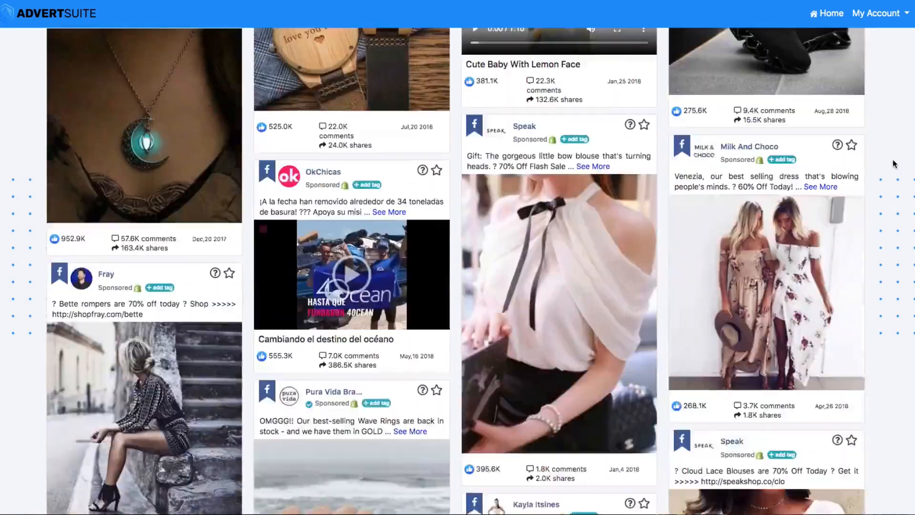
scroll(down, 3)
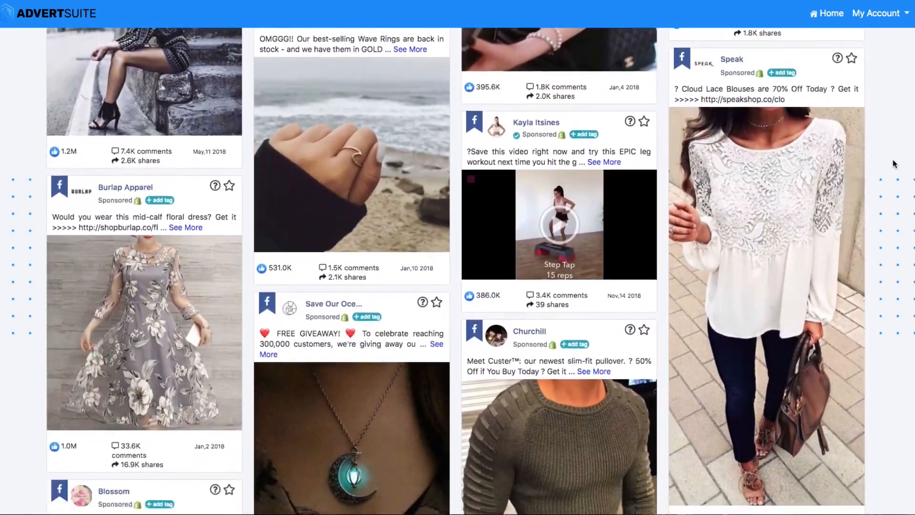
scroll(down, 3)
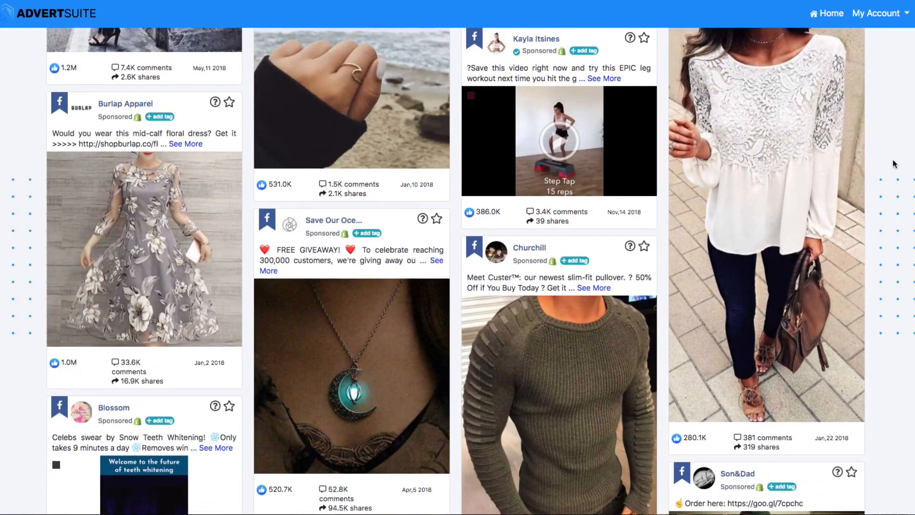
scroll(down, 3)
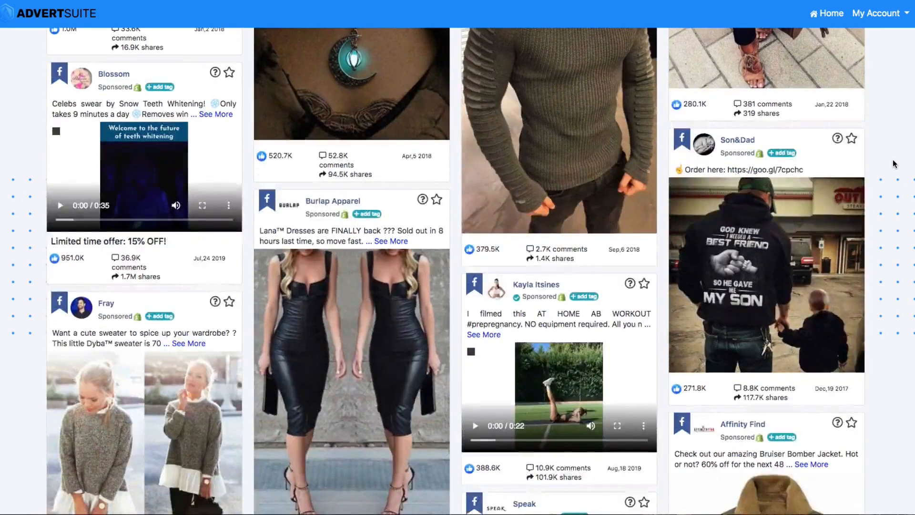